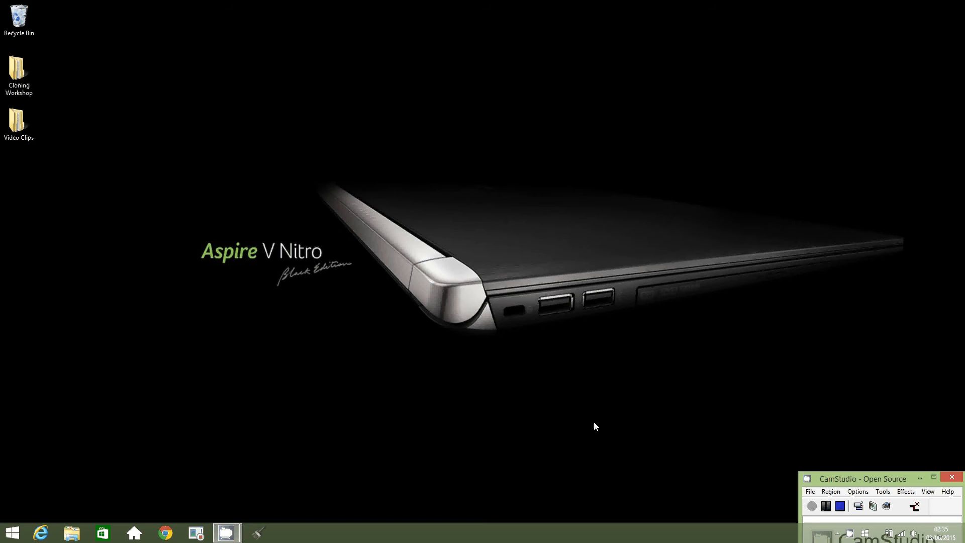
{"action": "mouse_move", "coordinate": [564, 394]}
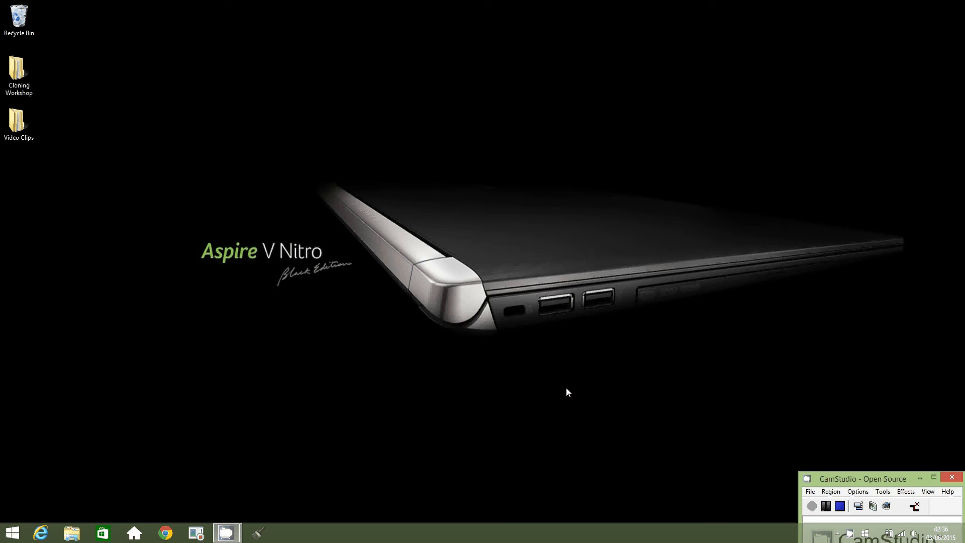
{"action": "mouse_move", "coordinate": [186, 188]}
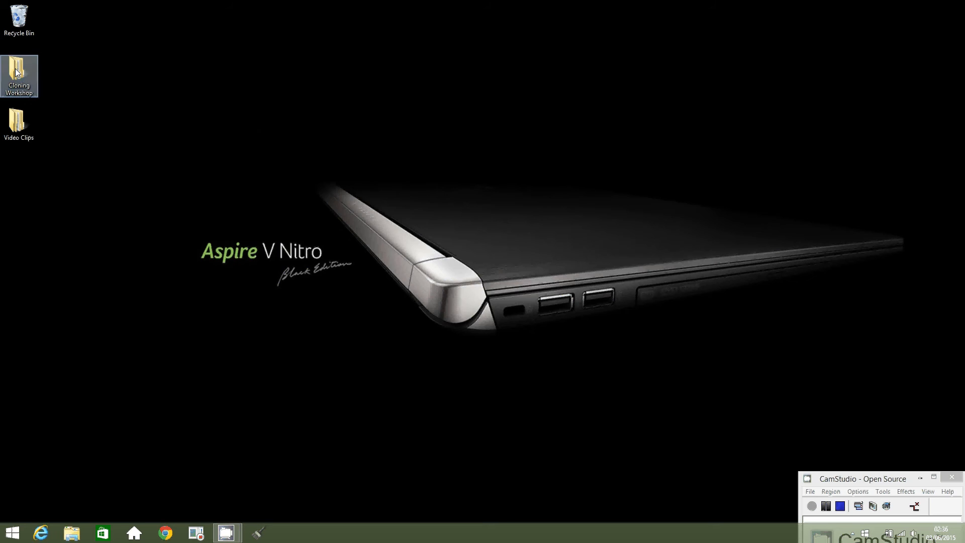
Open the PaintingWithLight project file from Cloning Workshop > Step 3.
{"action": "double_click", "coordinate": [19, 72]}
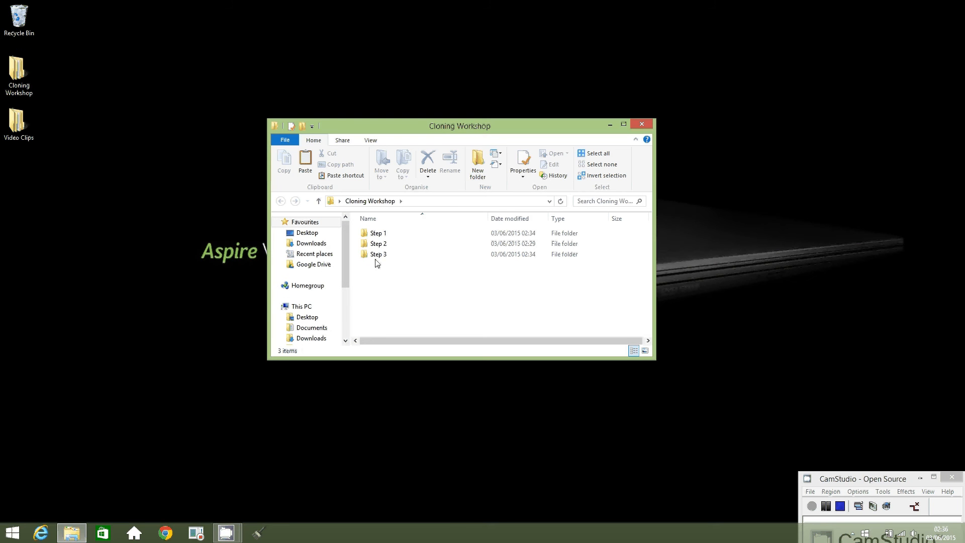
{"action": "mouse_move", "coordinate": [378, 254]}
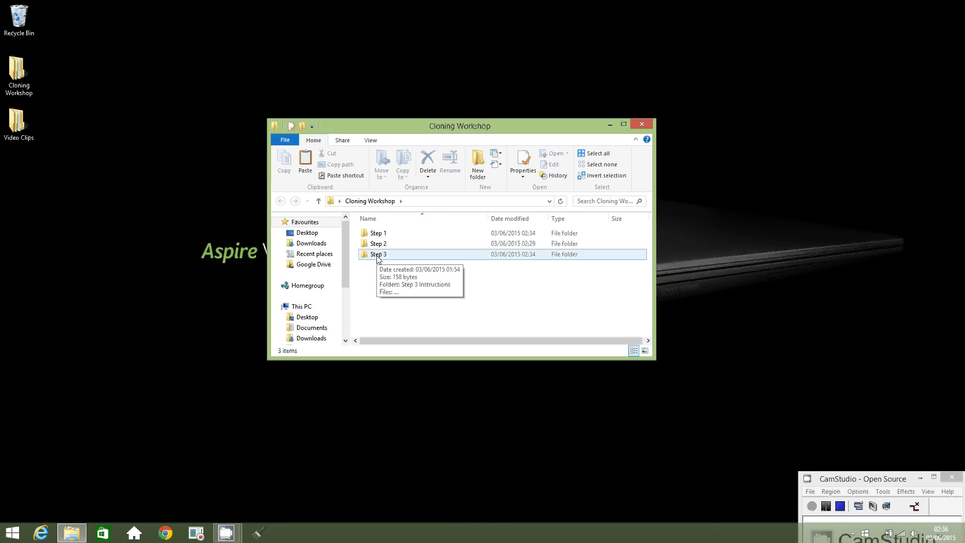
{"action": "double_click", "coordinate": [378, 255]}
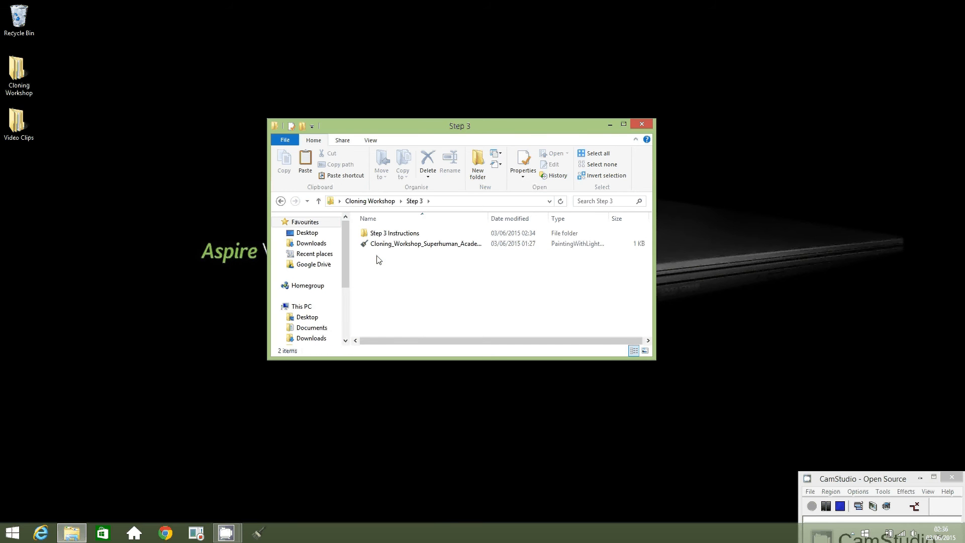
{"action": "left_click", "coordinate": [425, 243]}
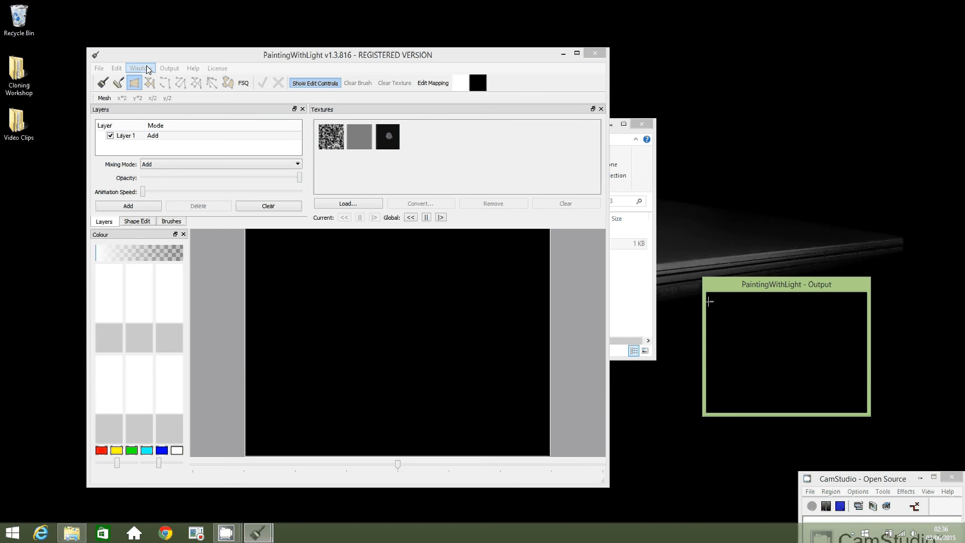
{"action": "mouse_move", "coordinate": [387, 137]}
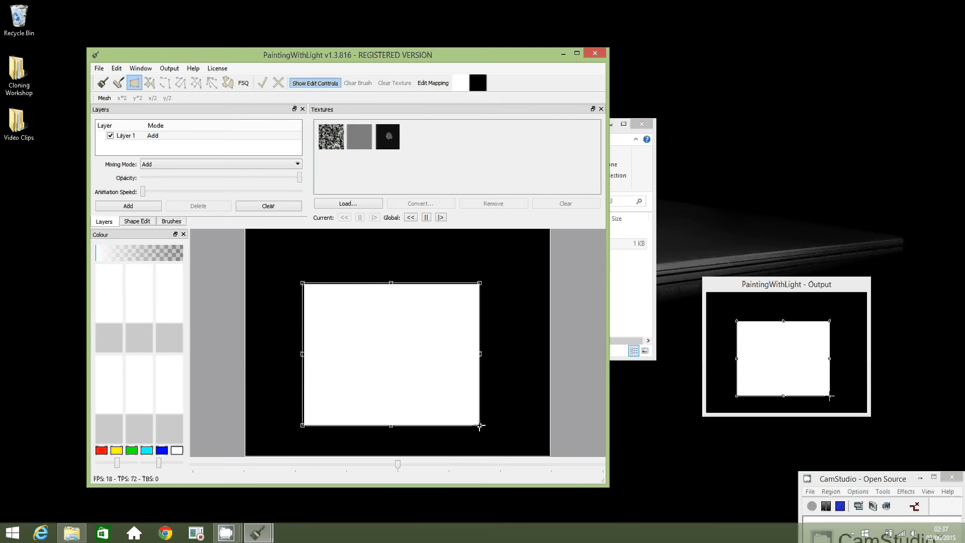
{"action": "mouse_move", "coordinate": [388, 136]}
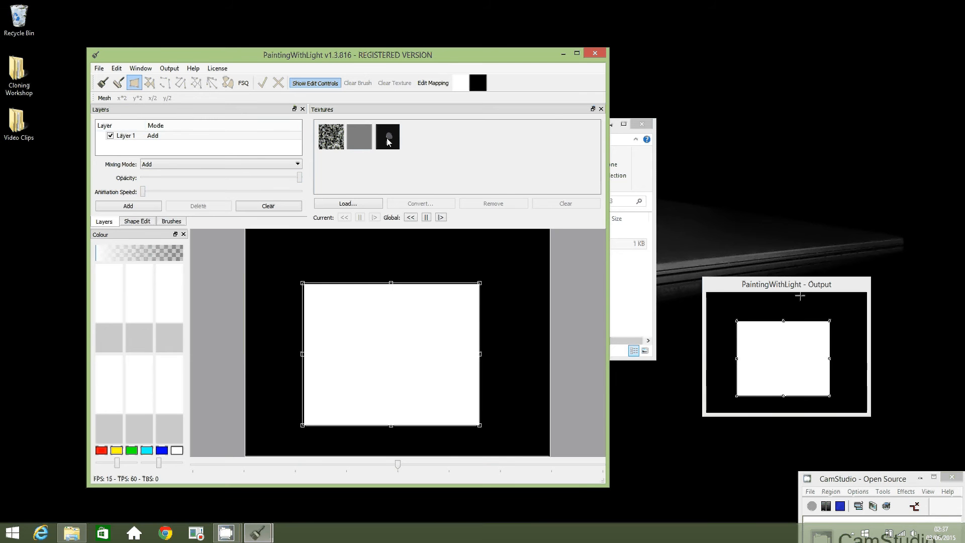
{"action": "mouse_move", "coordinate": [397, 135]}
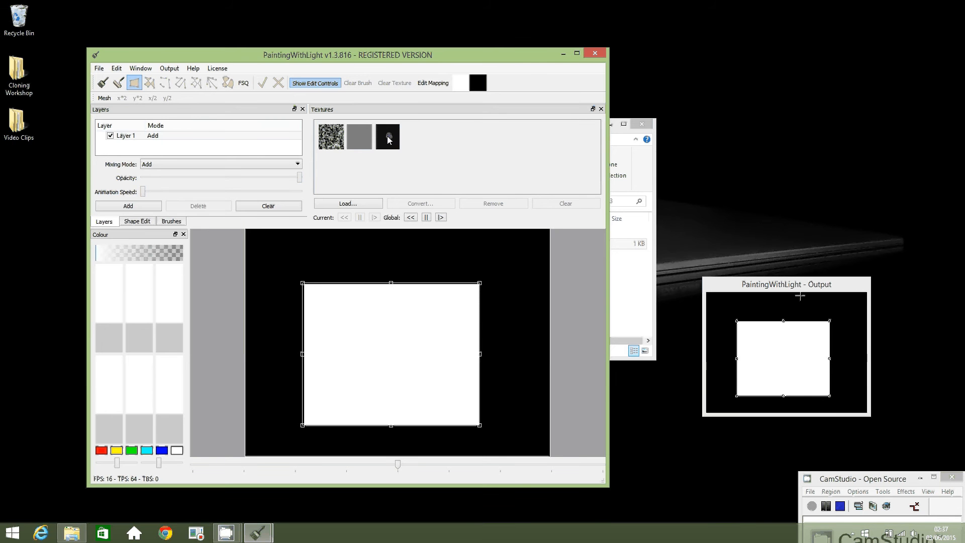
Apply the dark head scan video texture to the quad.
{"action": "left_click", "coordinate": [387, 136]}
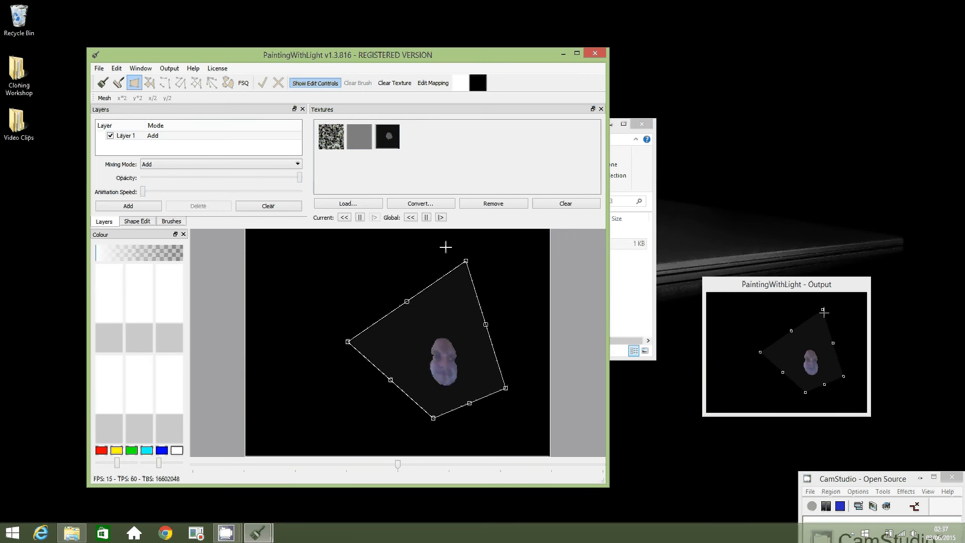
Toggle Edit Mapping to enlarge and reposition the head texture within the quad.
{"action": "left_click", "coordinate": [433, 83]}
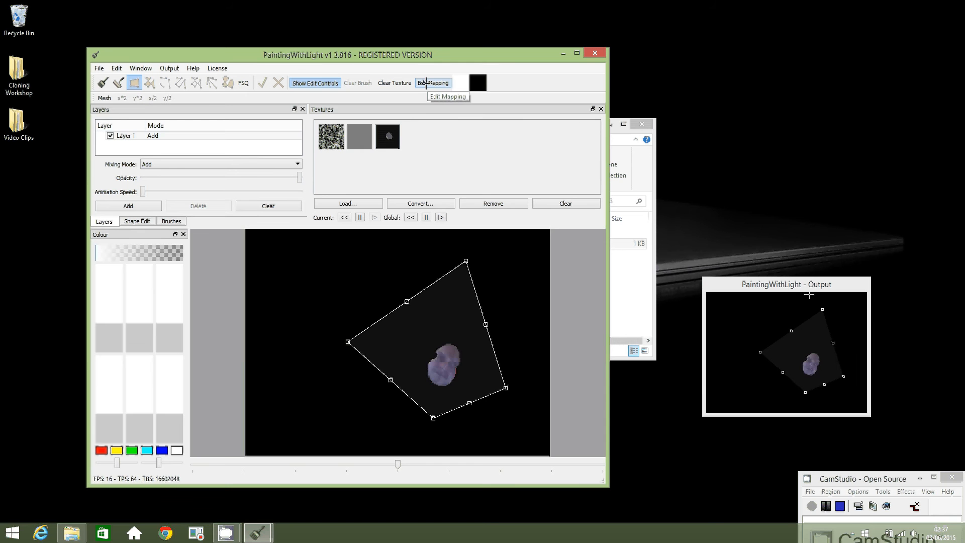
{"action": "left_click", "coordinate": [433, 82]}
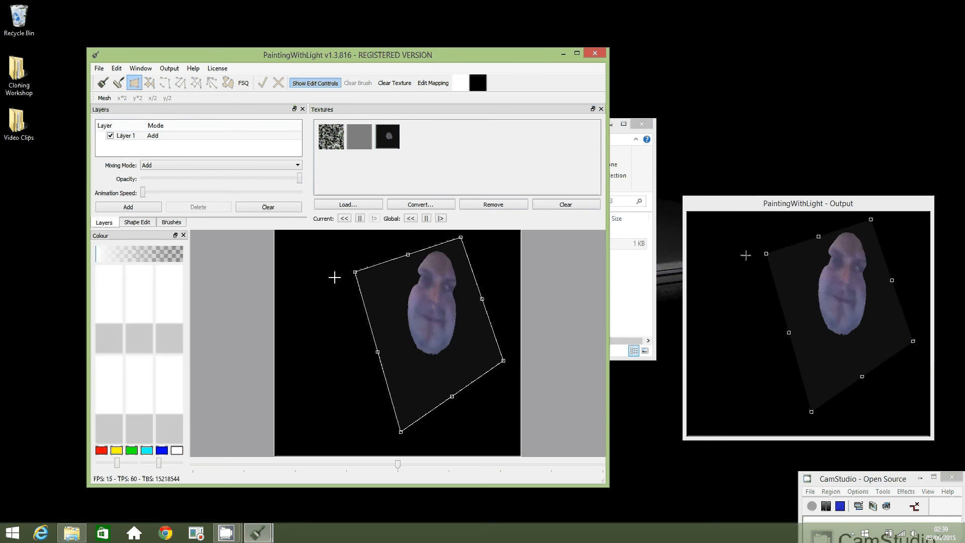
Load Blue_Head_scan.dxt from Desktop > Video Clips > Intel Video Clips as a texture.
{"action": "left_click", "coordinate": [347, 204]}
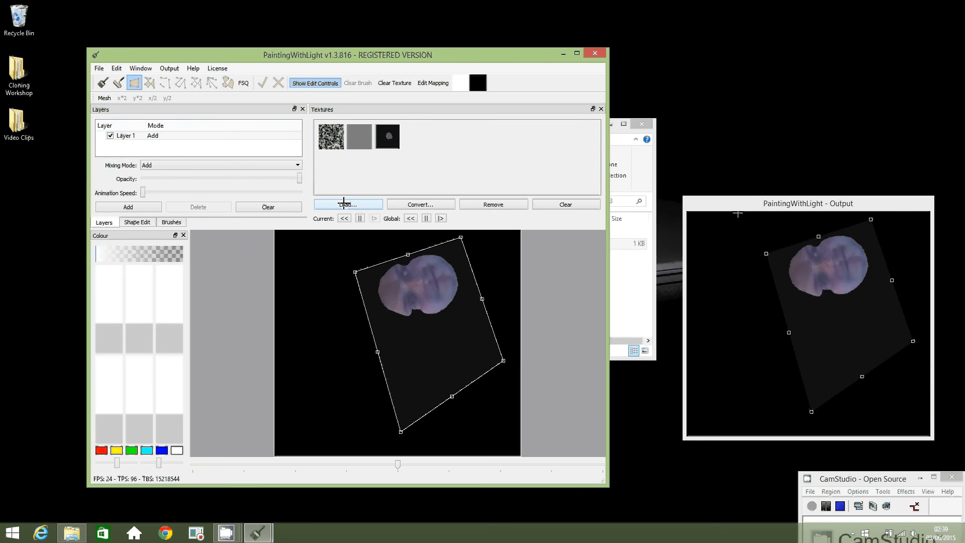
{"action": "left_click", "coordinate": [347, 204]}
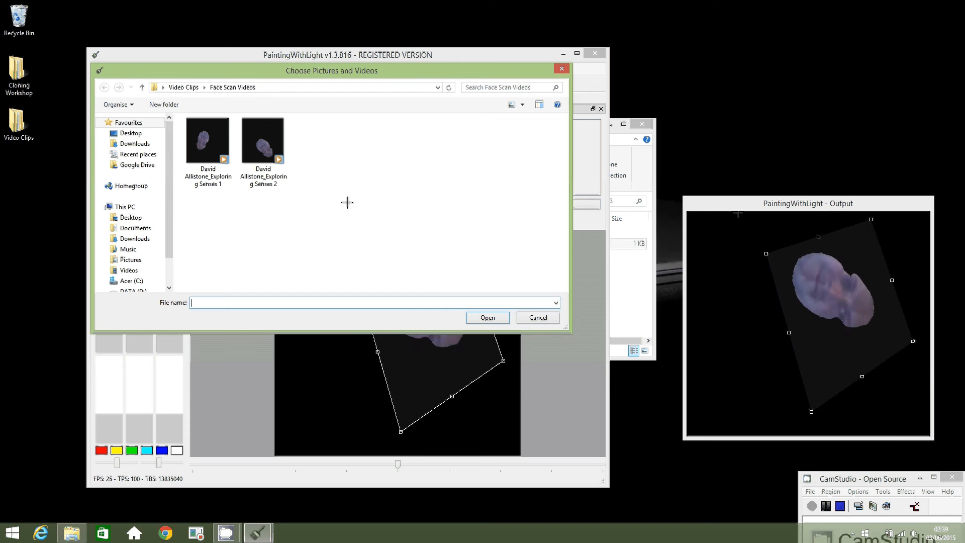
{"action": "left_click", "coordinate": [130, 218]}
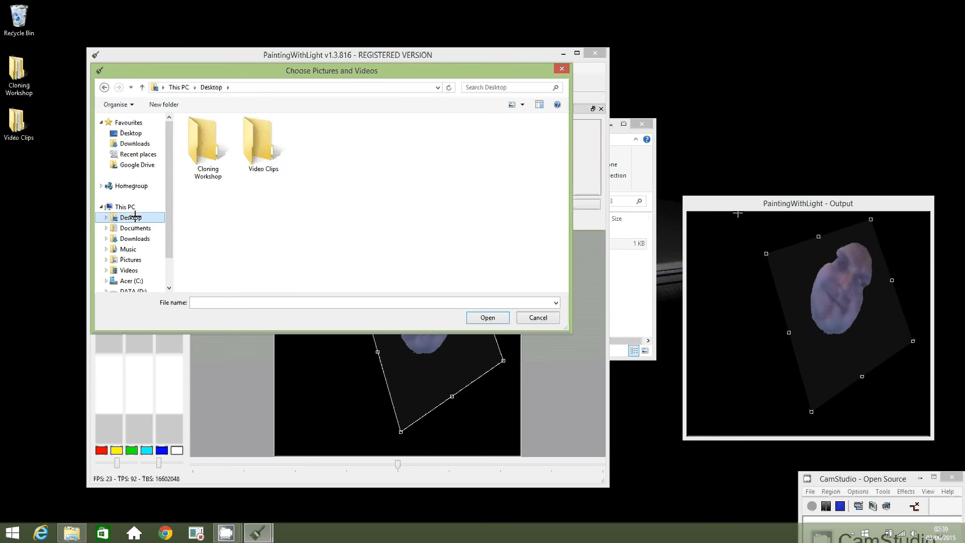
{"action": "left_click", "coordinate": [263, 138]}
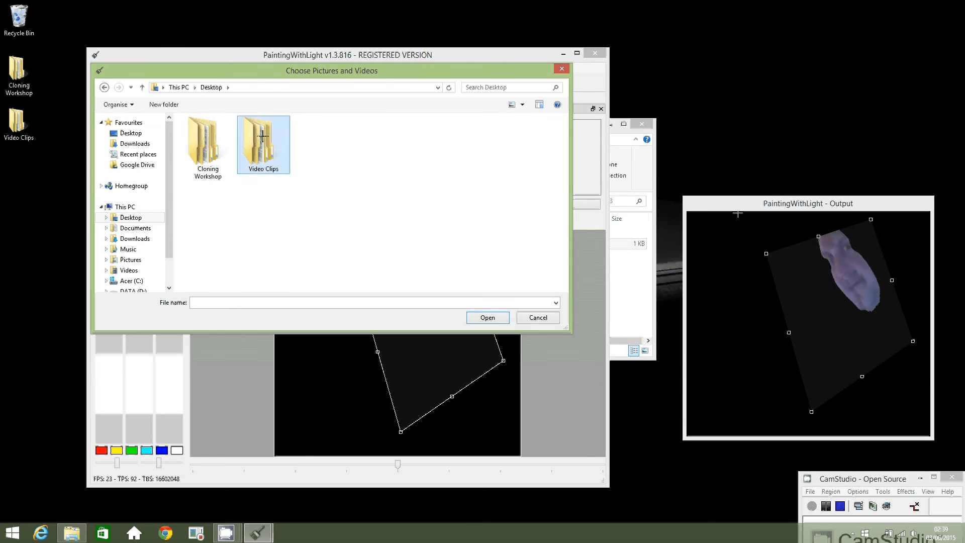
{"action": "double_click", "coordinate": [263, 139]}
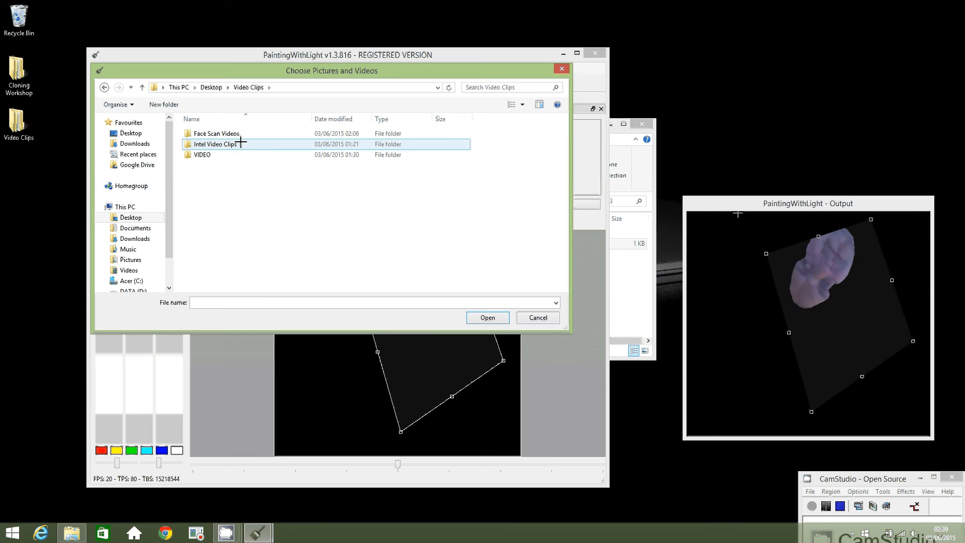
{"action": "mouse_move", "coordinate": [215, 144]}
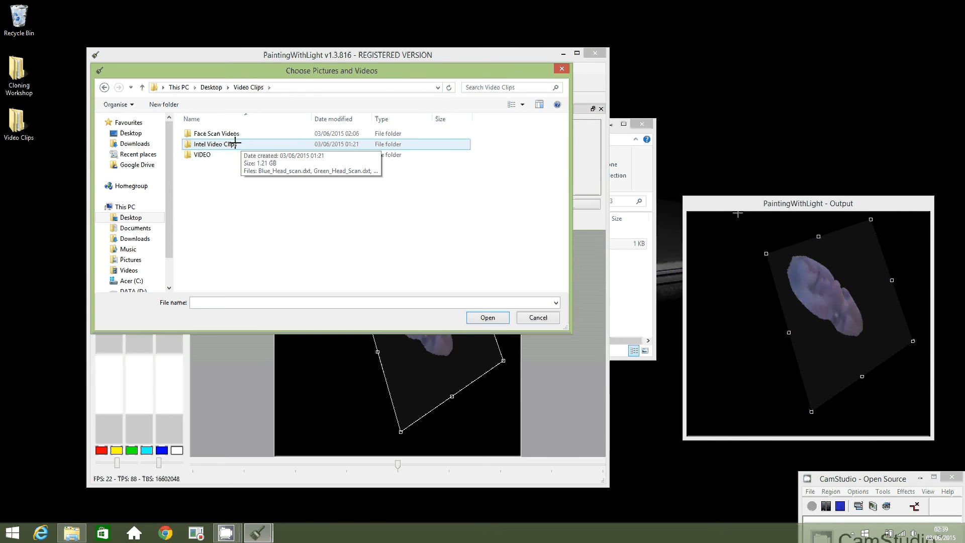
{"action": "double_click", "coordinate": [212, 143]}
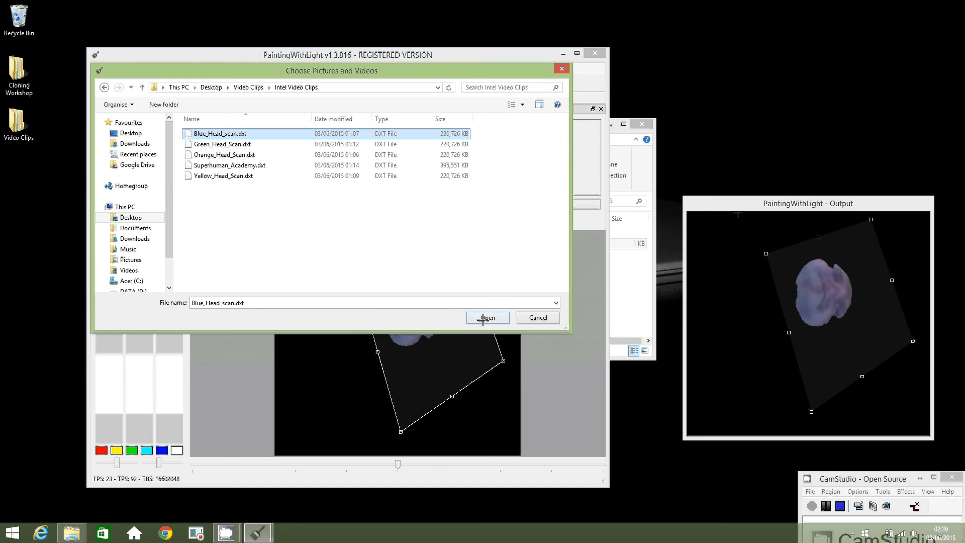
{"action": "left_click", "coordinate": [486, 317]}
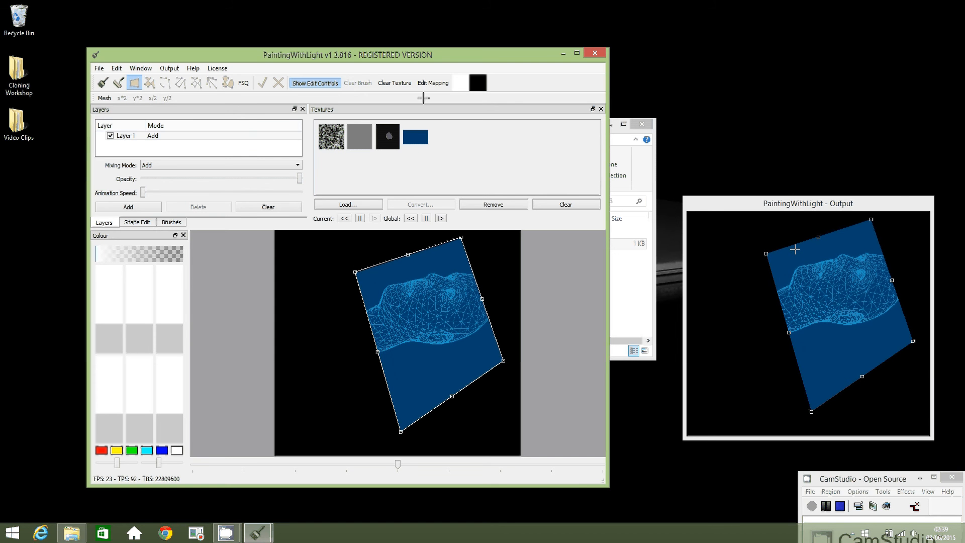
Rework Layer 1's texture mapping and switch its tint from green to blue.
{"action": "left_click", "coordinate": [433, 82]}
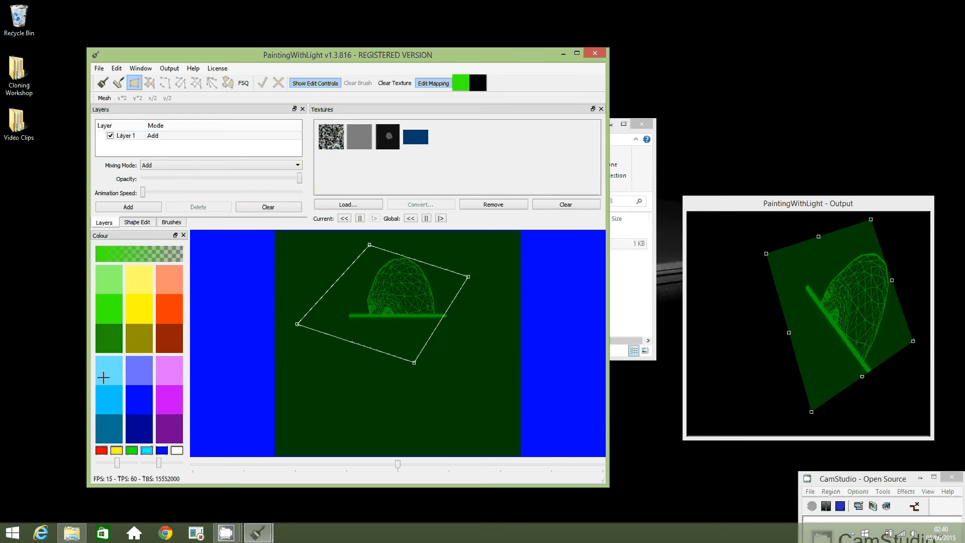
{"action": "left_click", "coordinate": [143, 414]}
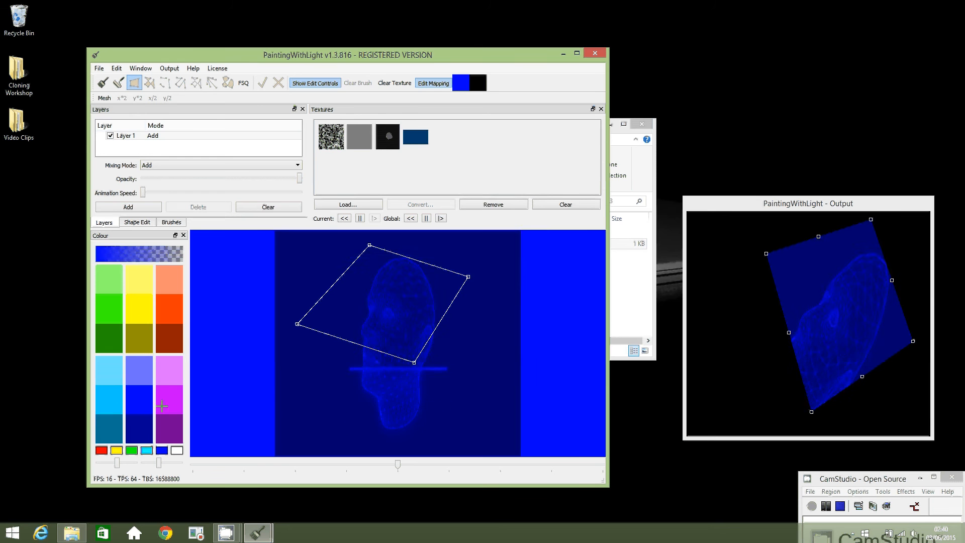
{"action": "left_click", "coordinate": [111, 398]}
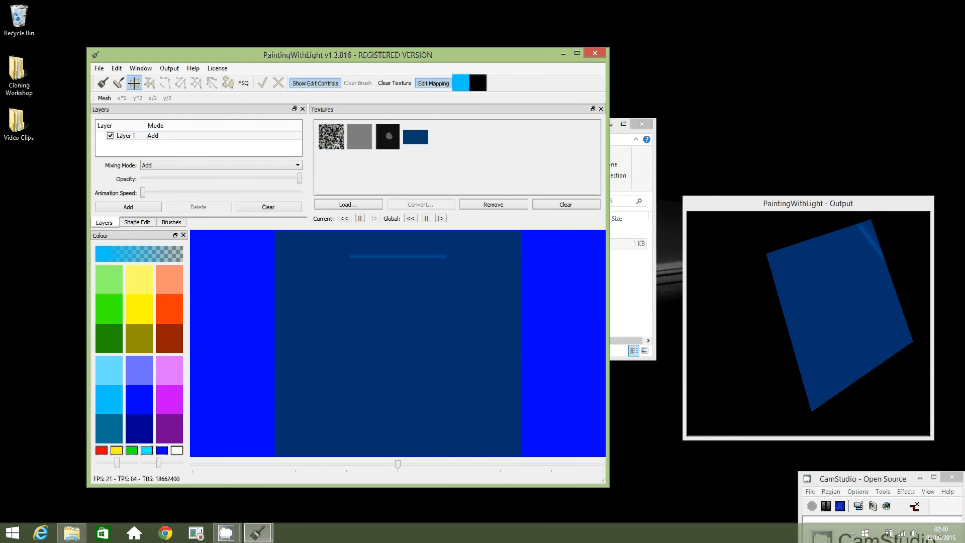
Draw a tall polygon to the left of the head-textured quad.
{"action": "left_click", "coordinate": [134, 83]}
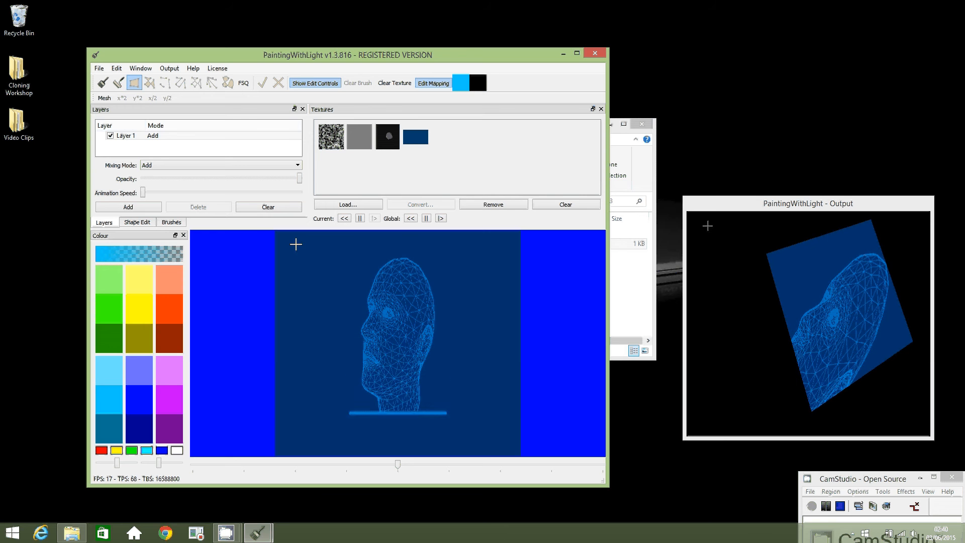
{"action": "left_click", "coordinate": [433, 83]}
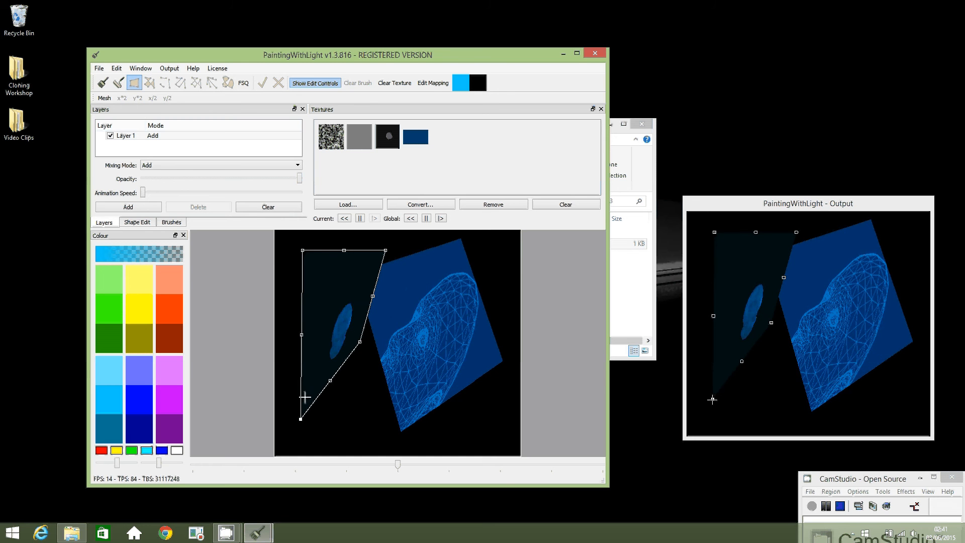
Remap the polygon's blue head texture lower, then add a second layer.
{"action": "left_click", "coordinate": [433, 83]}
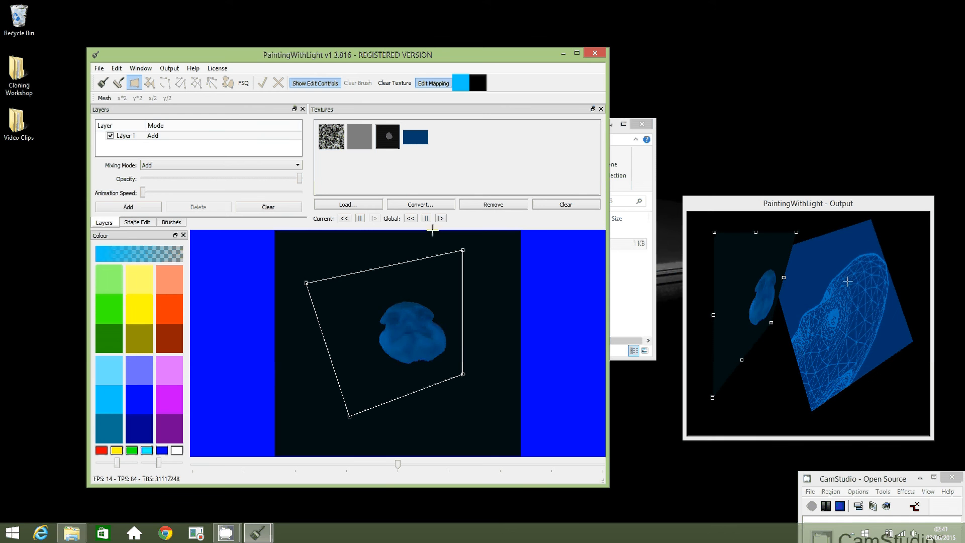
{"action": "mouse_move", "coordinate": [433, 82]}
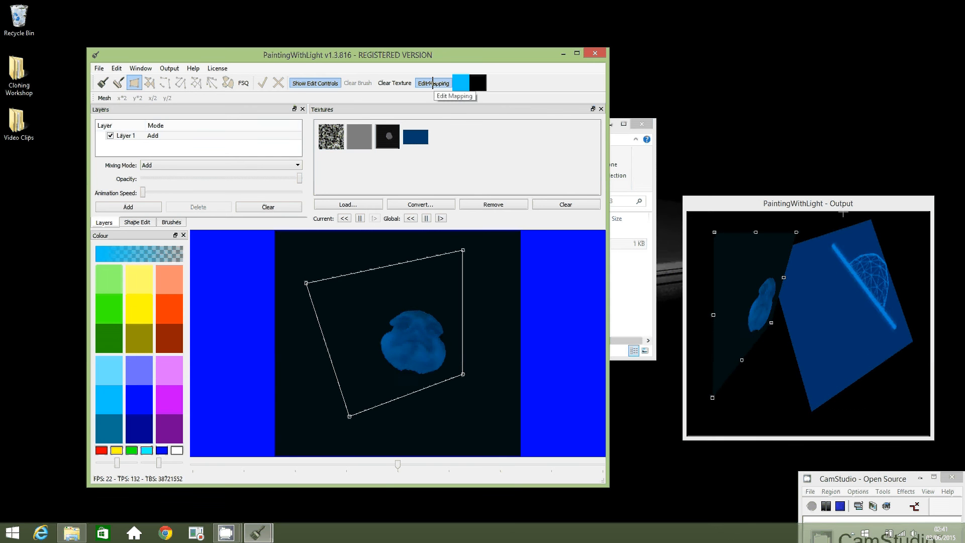
{"action": "left_click", "coordinate": [433, 83]}
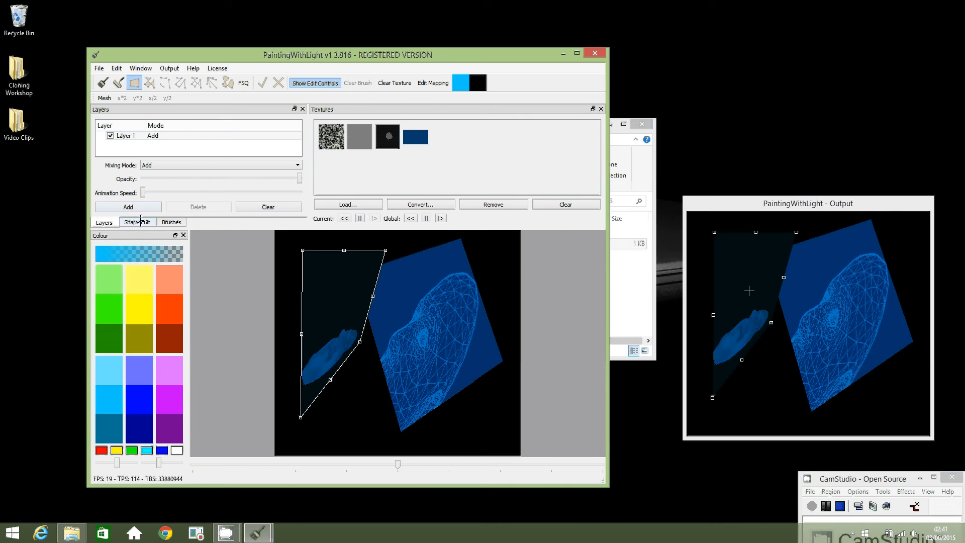
{"action": "left_click", "coordinate": [128, 206]}
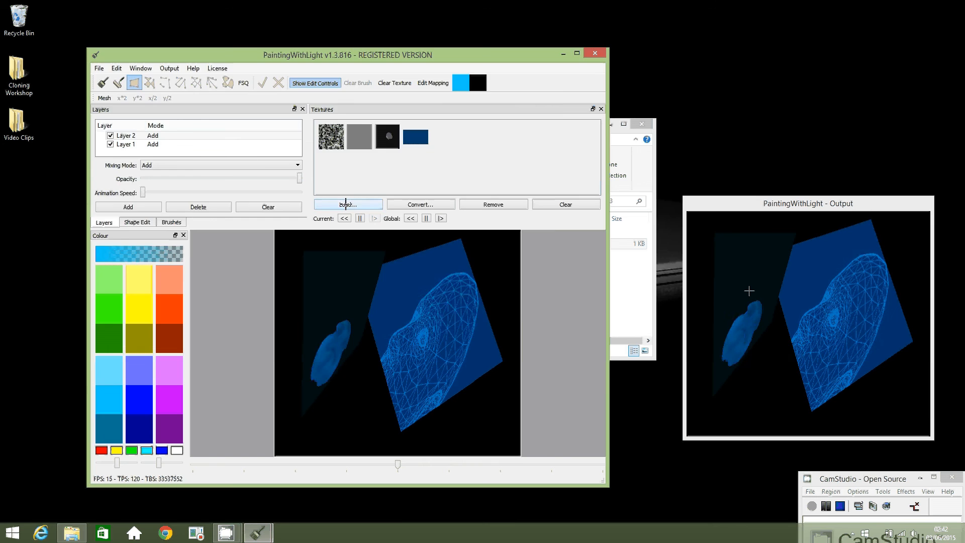
Load the len_lye_02 clip from Desktop > Video Clips > VIDEO as Layer 2's texture.
{"action": "left_click", "coordinate": [348, 203]}
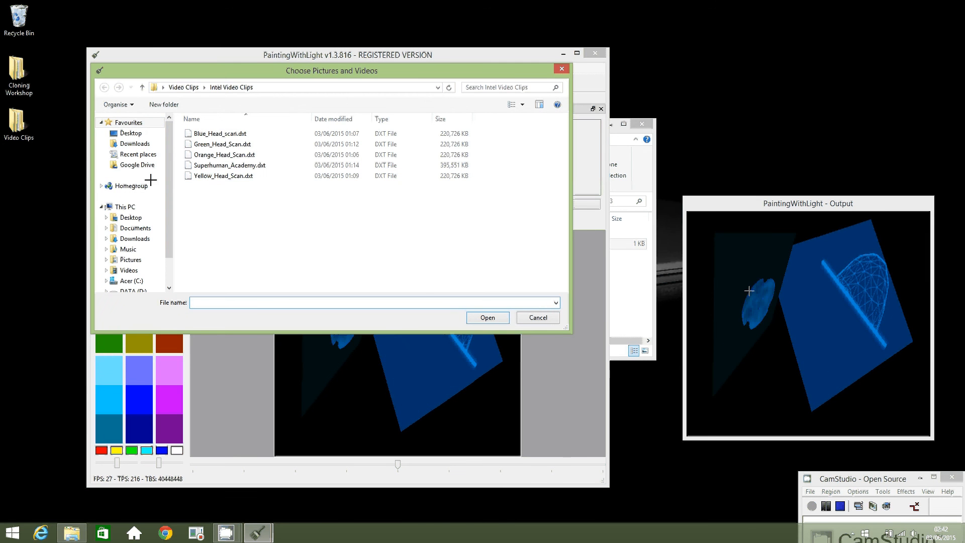
{"action": "left_click", "coordinate": [129, 217]}
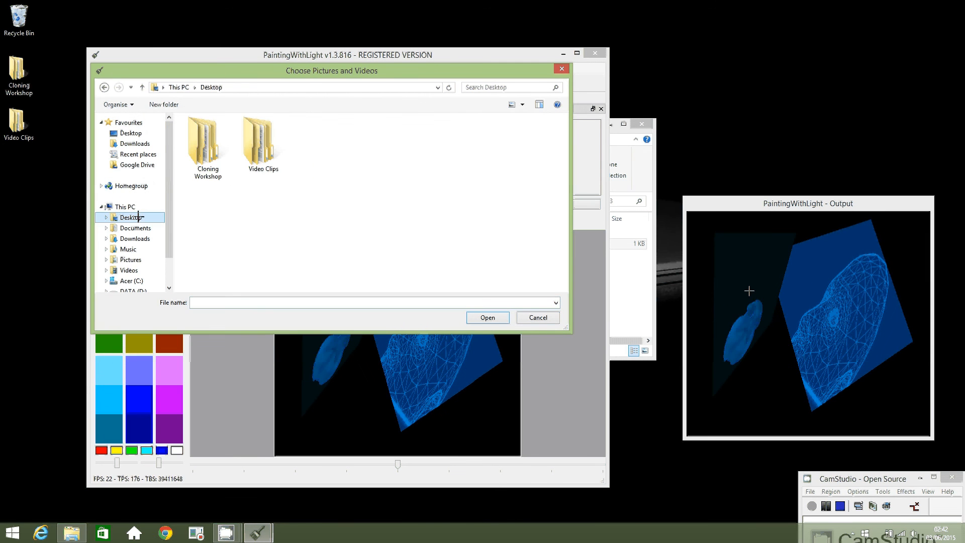
{"action": "double_click", "coordinate": [261, 145]}
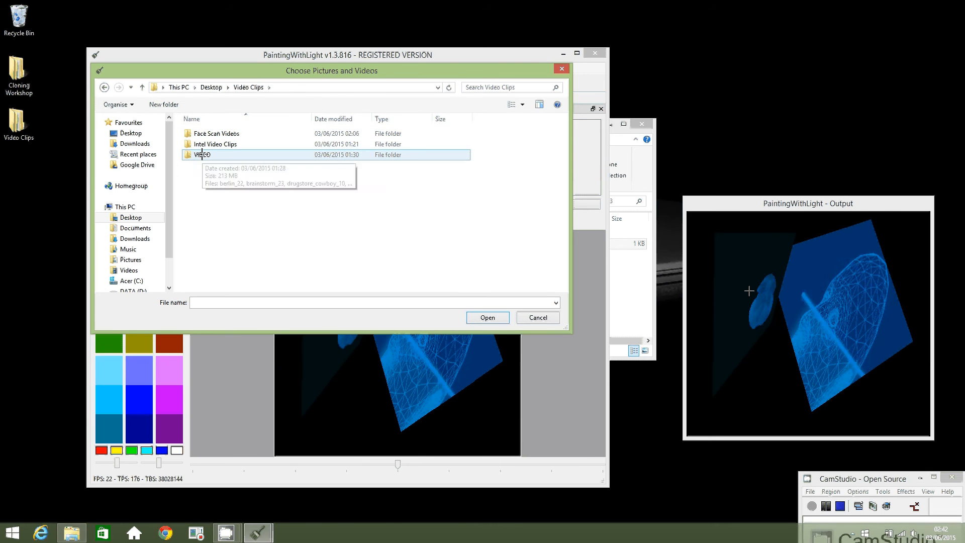
{"action": "double_click", "coordinate": [201, 154]}
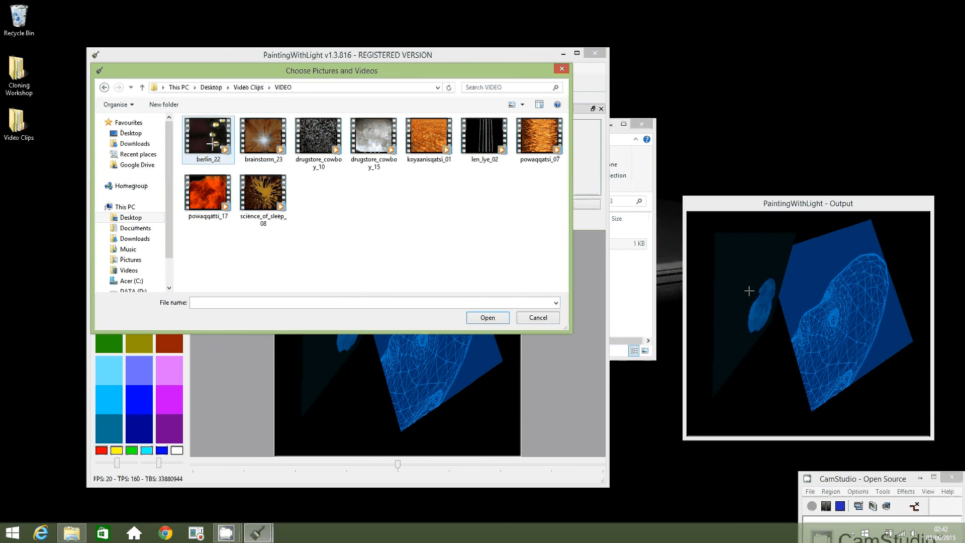
{"action": "left_click", "coordinate": [484, 133]}
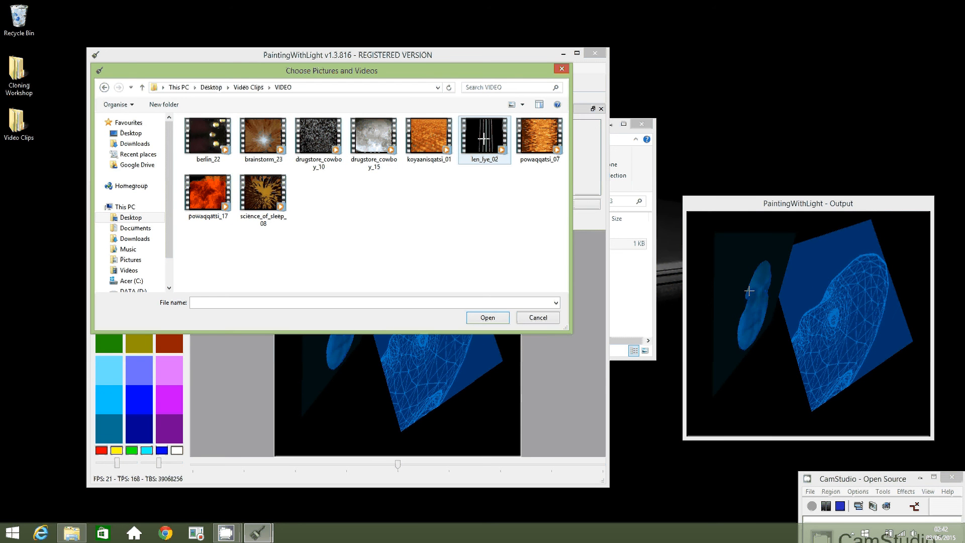
{"action": "mouse_move", "coordinate": [485, 133]}
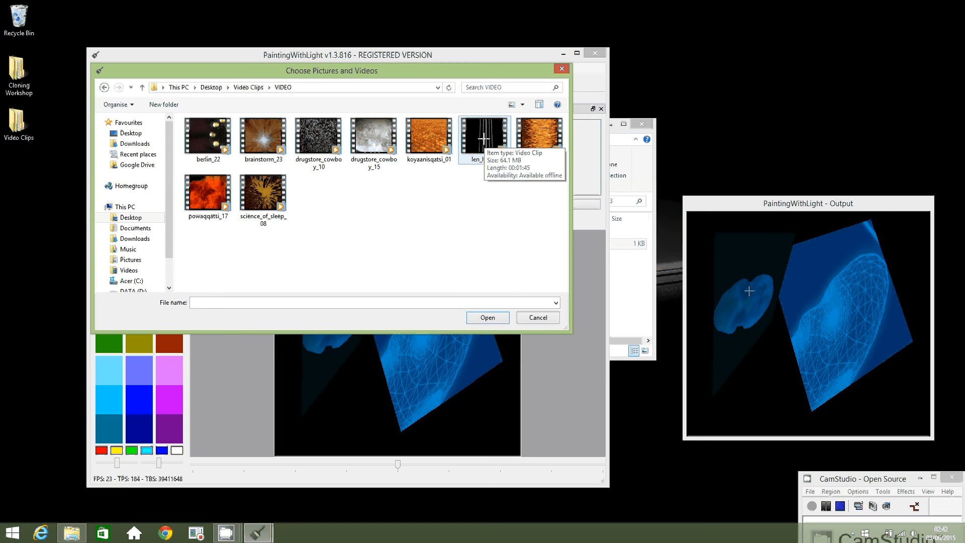
{"action": "left_click", "coordinate": [484, 132]}
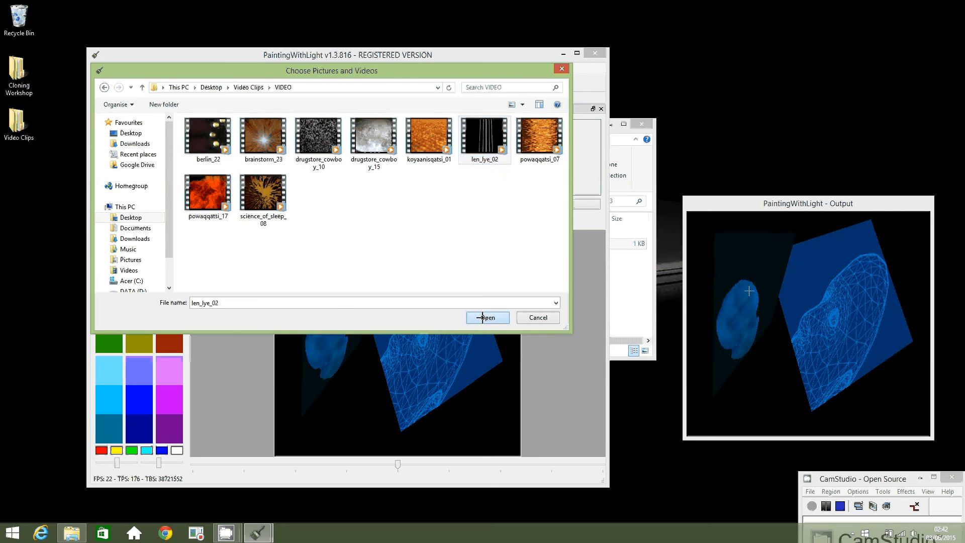
{"action": "left_click", "coordinate": [486, 318]}
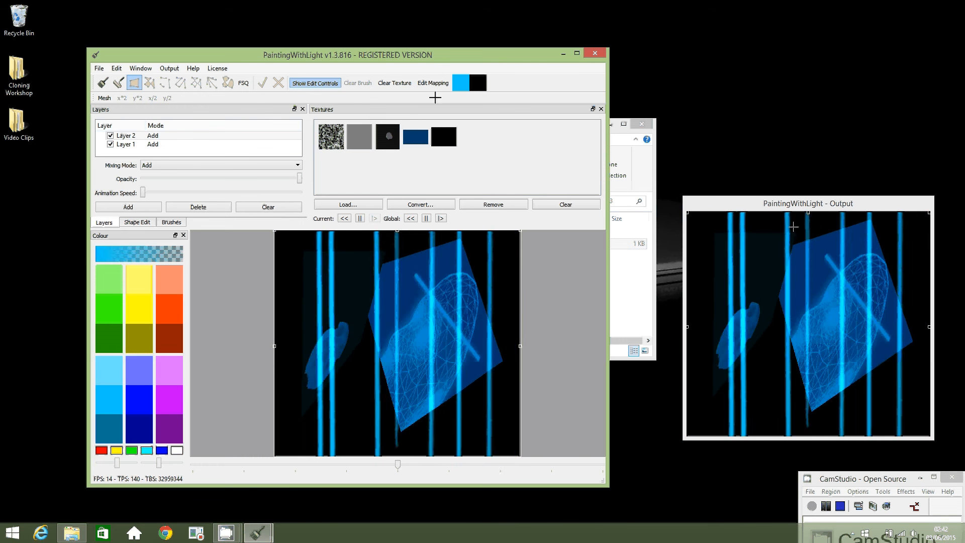
{"action": "left_click", "coordinate": [433, 82]}
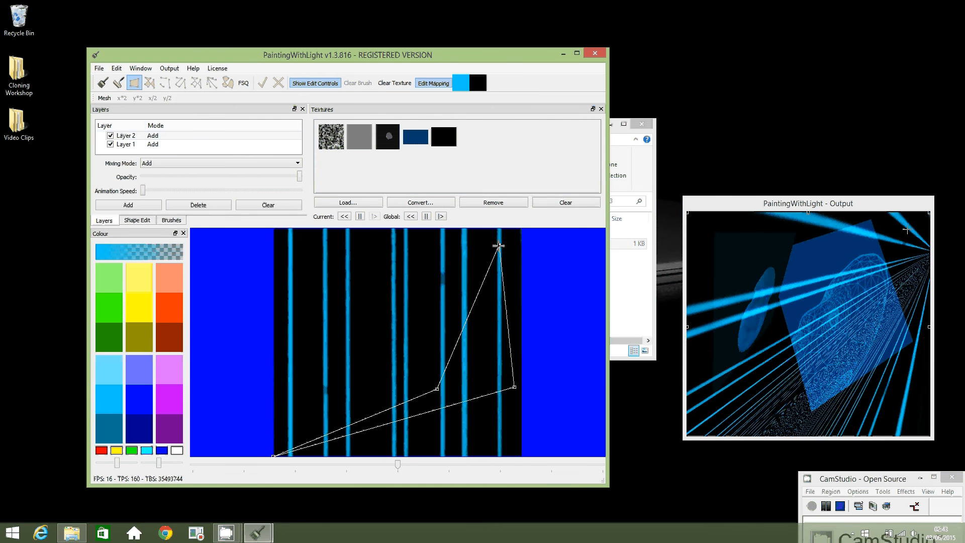
Warp the stripe texture mapping into converging diagonal blue rays.
{"action": "left_click", "coordinate": [433, 82]}
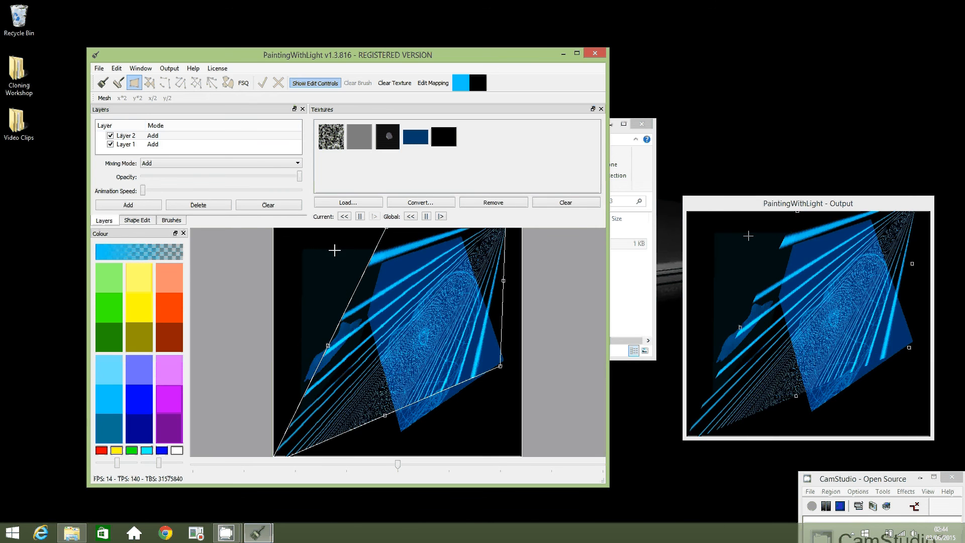
Outline a new irregular polygon in the upper-left of the canvas.
{"action": "left_click", "coordinate": [149, 82]}
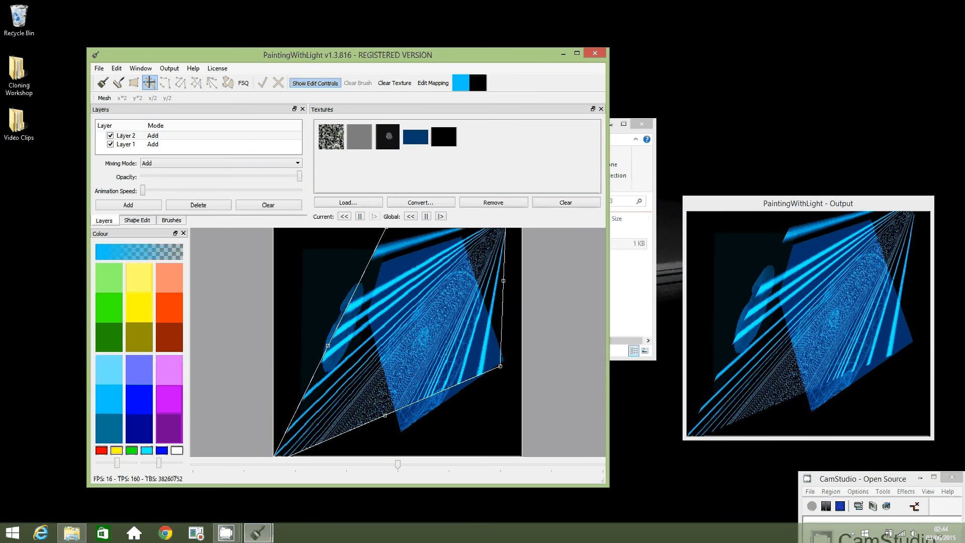
{"action": "left_click", "coordinate": [149, 82]}
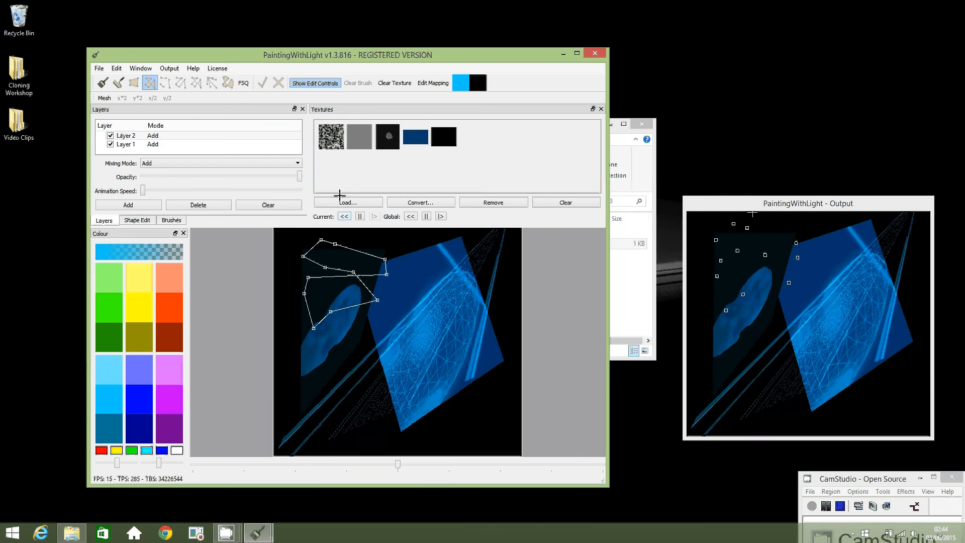
Load the berlin_22 video clip as a new texture.
{"action": "left_click", "coordinate": [348, 202]}
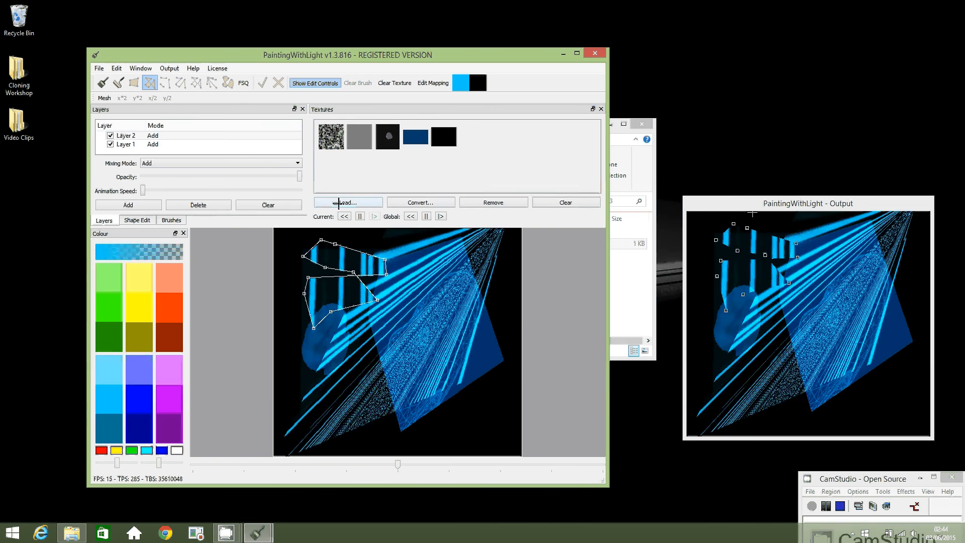
{"action": "left_click", "coordinate": [348, 202]}
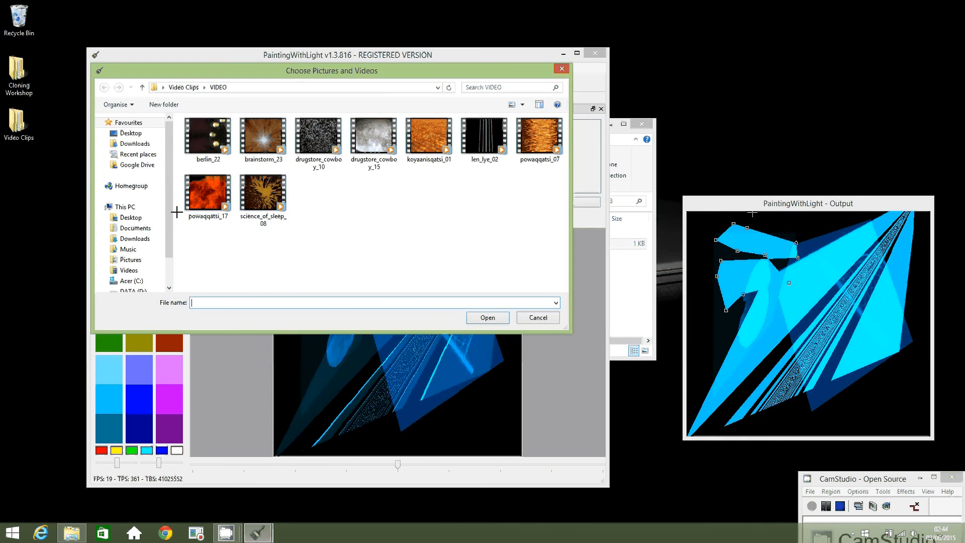
{"action": "left_click", "coordinate": [208, 133]}
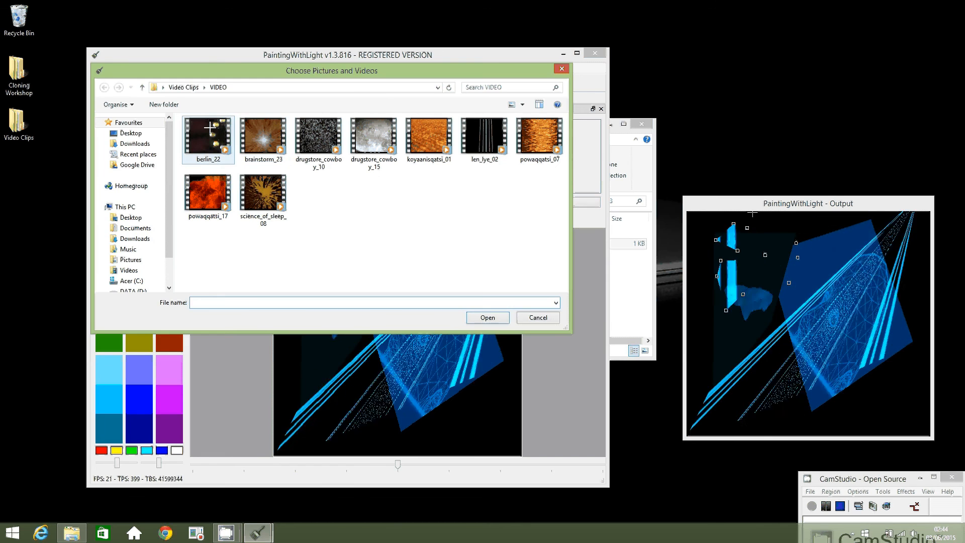
{"action": "left_click", "coordinate": [486, 318]}
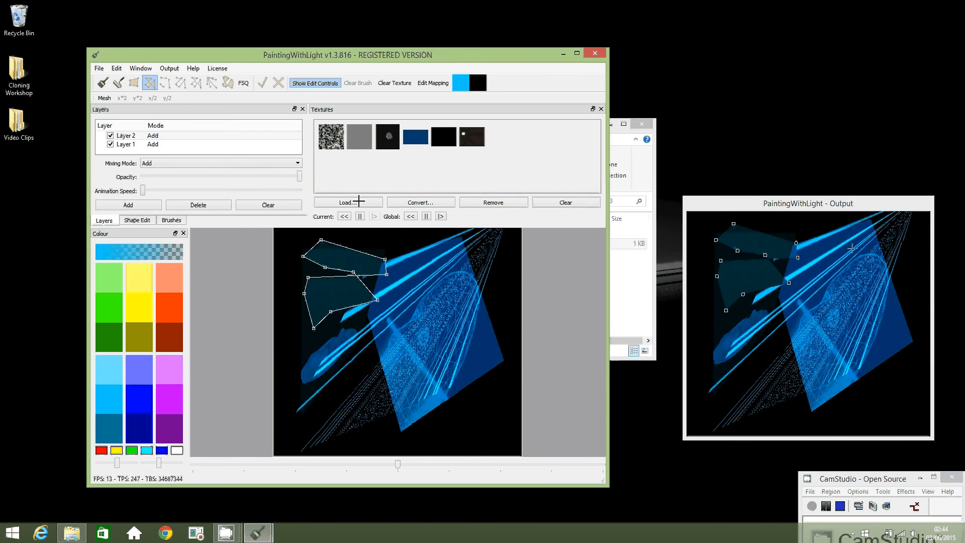
Load drugstore_cowboy_10 from the VIDEO folder as the seventh texture.
{"action": "left_click", "coordinate": [347, 202]}
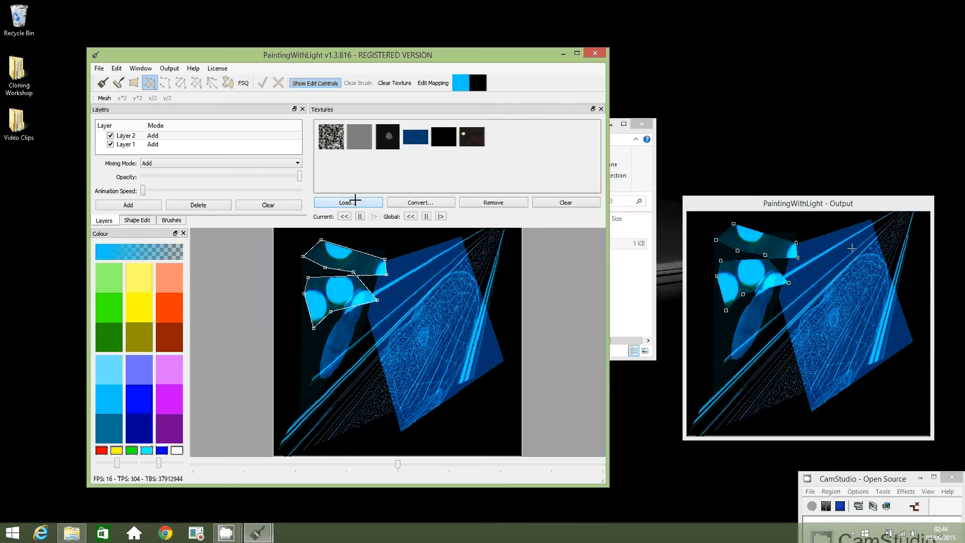
{"action": "left_click", "coordinate": [347, 202]}
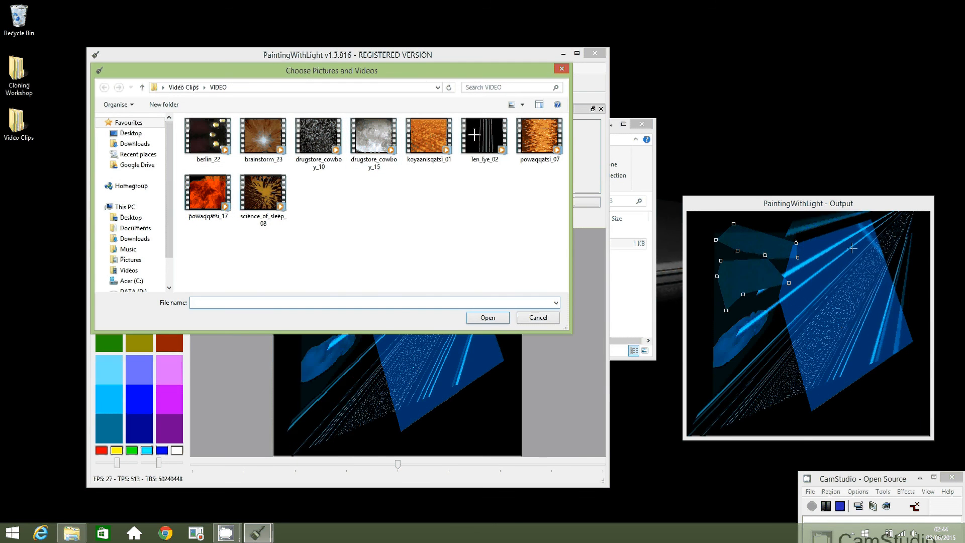
{"action": "left_click", "coordinate": [374, 134]}
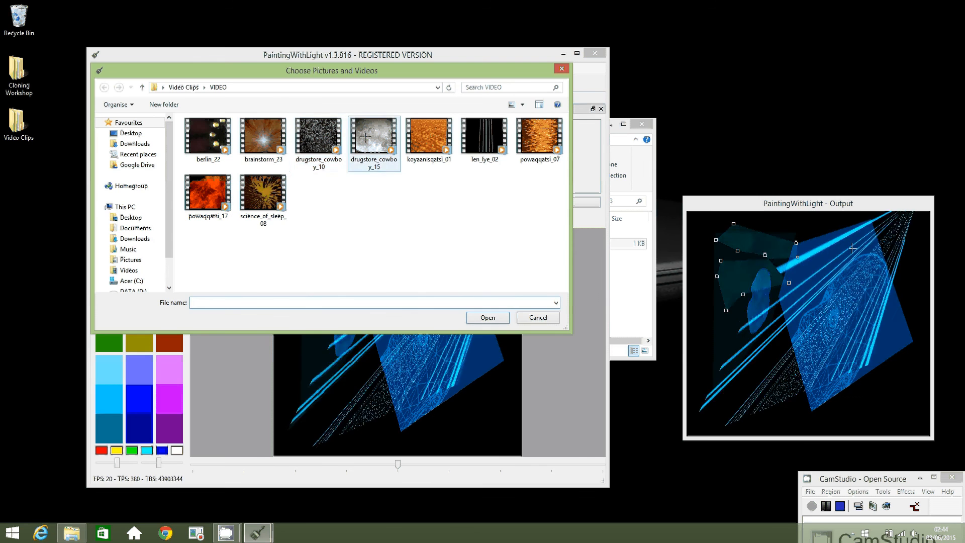
{"action": "left_click", "coordinate": [319, 135]}
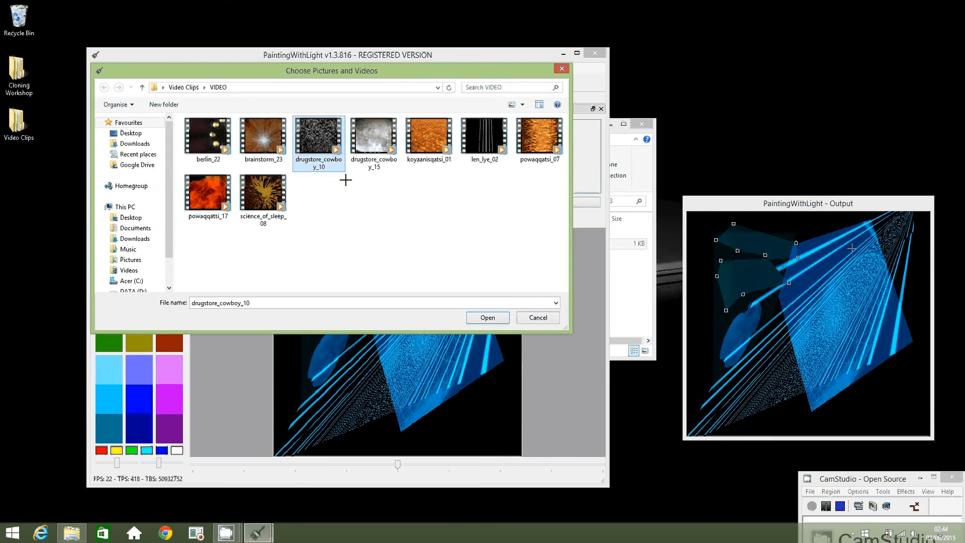
{"action": "left_click", "coordinate": [487, 318]}
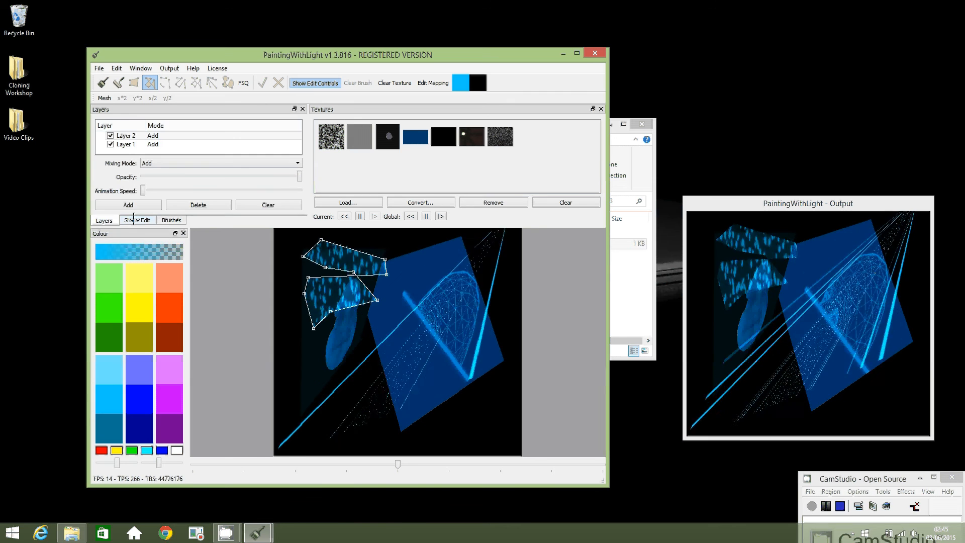
Send Polygon 4 behind the quads using Move Back and To Back.
{"action": "left_click", "coordinate": [137, 220]}
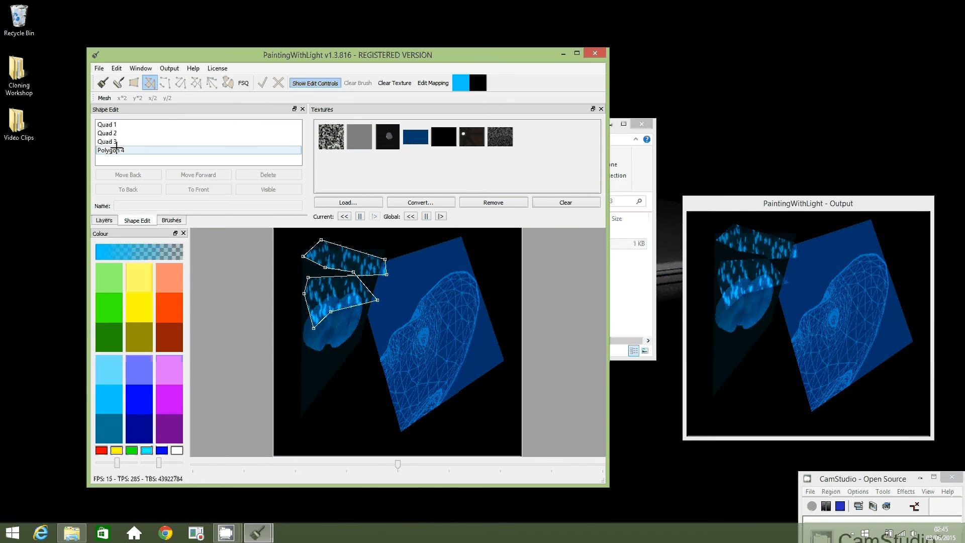
{"action": "left_click", "coordinate": [110, 150]}
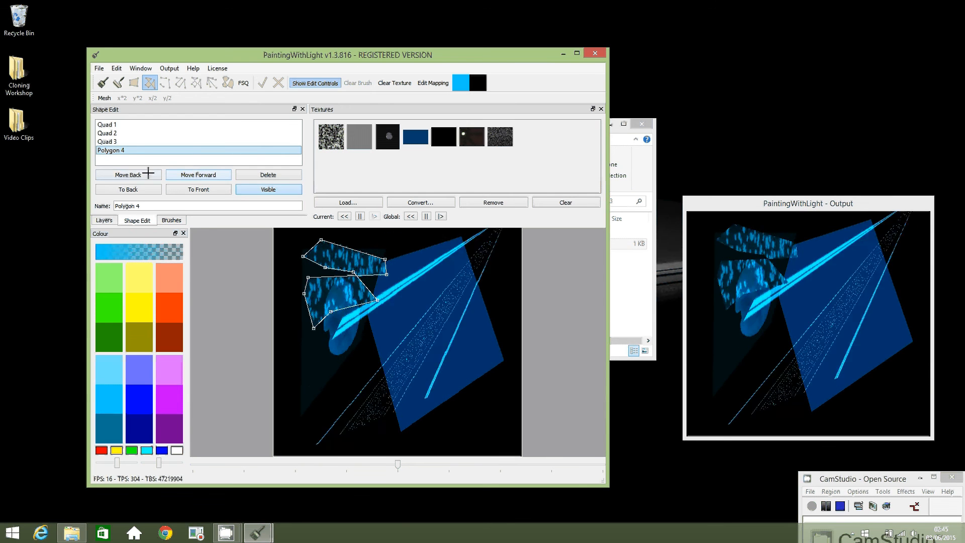
{"action": "left_click", "coordinate": [127, 174]}
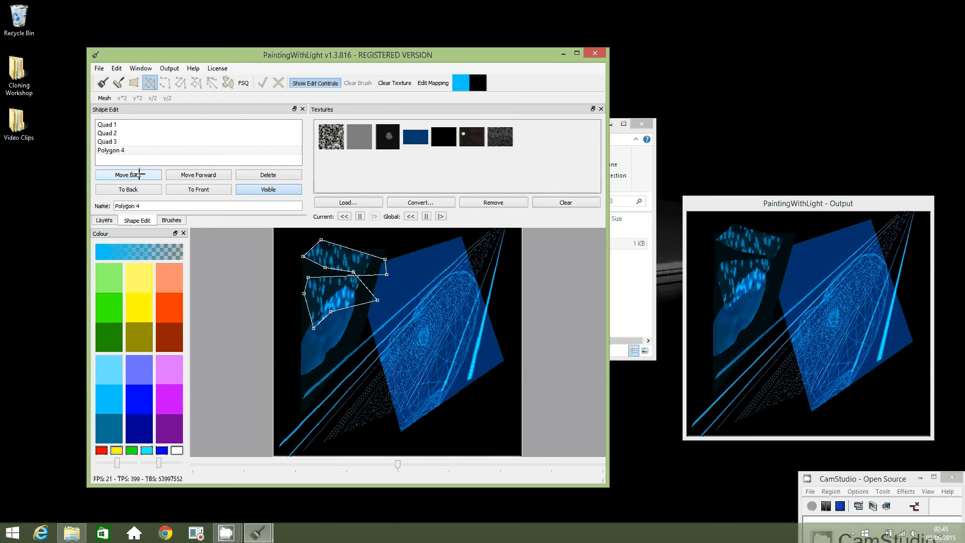
{"action": "left_click", "coordinate": [128, 175]}
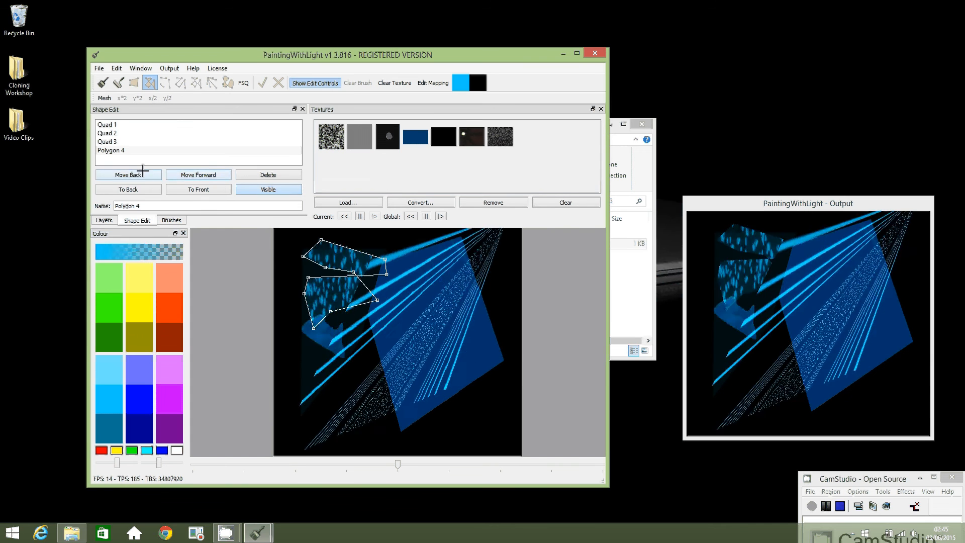
{"action": "left_click", "coordinate": [128, 175]}
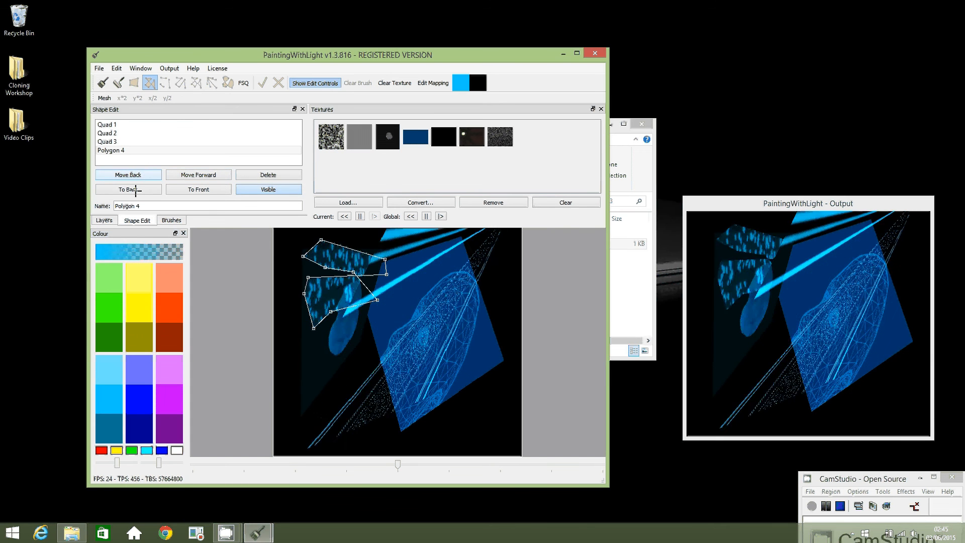
{"action": "left_click", "coordinate": [127, 189]}
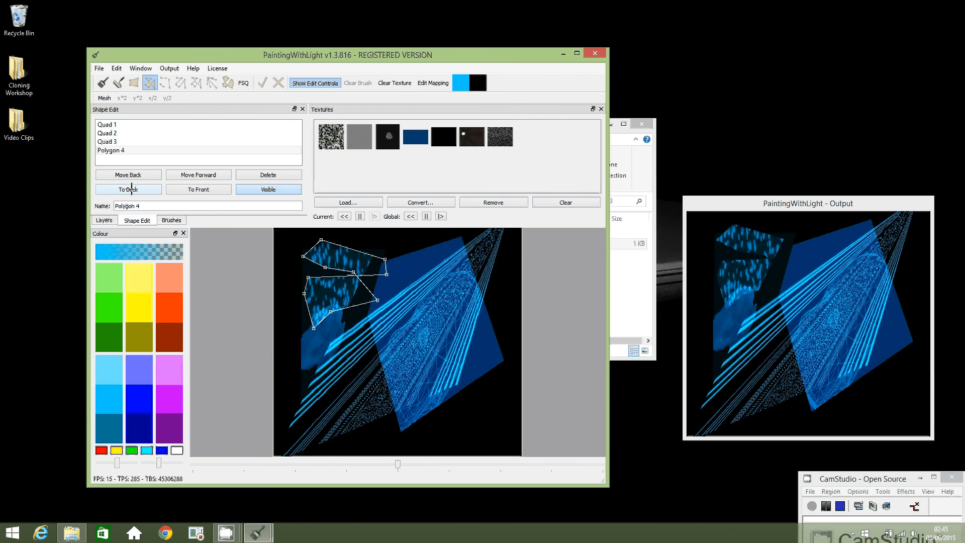
{"action": "left_click", "coordinate": [128, 189]}
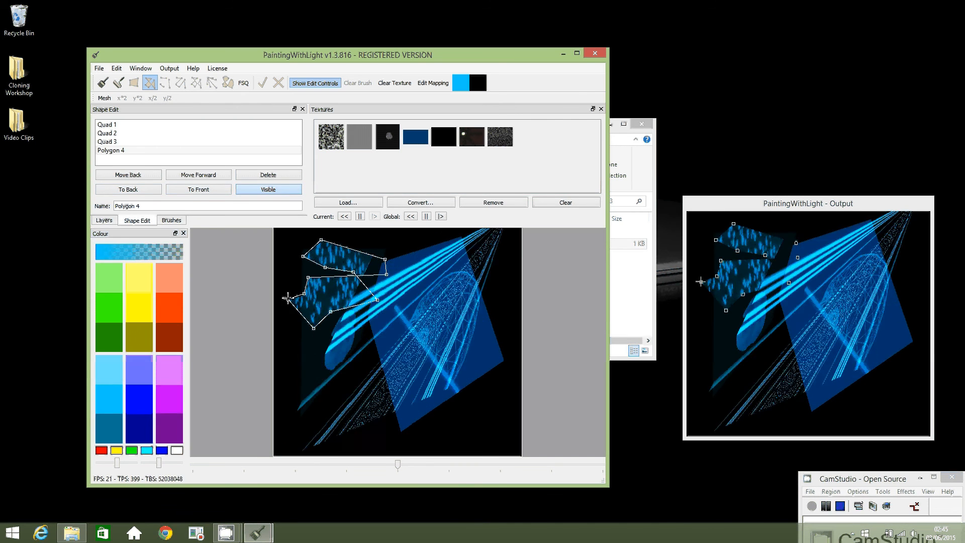
Pull the lower shape's left corner further out and nudge Quad 3 forward.
{"action": "left_click", "coordinate": [107, 124]}
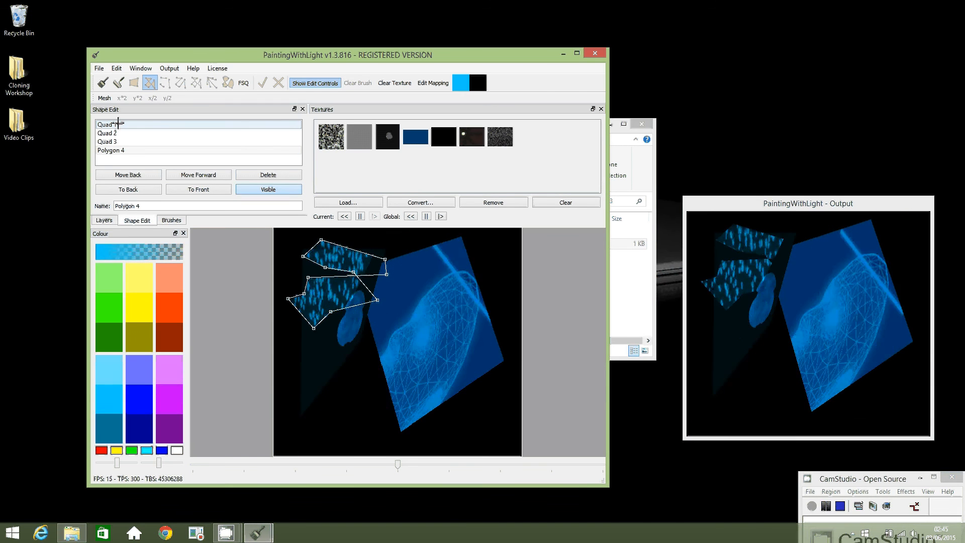
{"action": "left_click", "coordinate": [107, 141]}
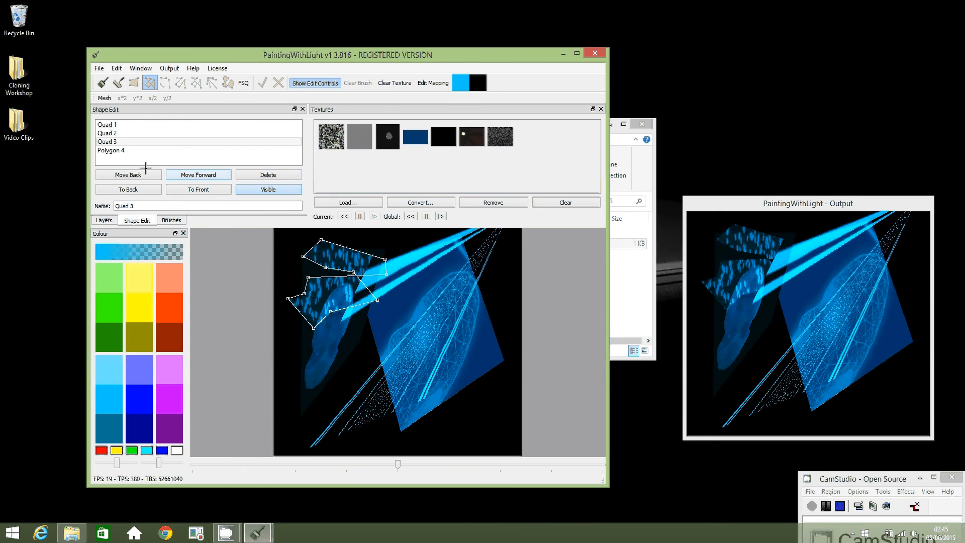
{"action": "left_click", "coordinate": [128, 175]}
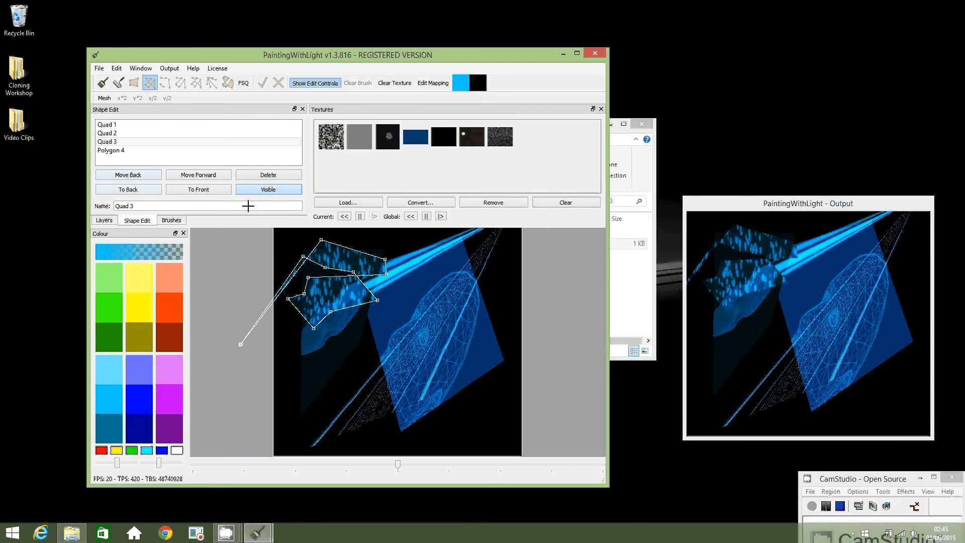
Undo the accidental corner drag with two Edit > Undo steps.
{"action": "left_click", "coordinate": [116, 68]}
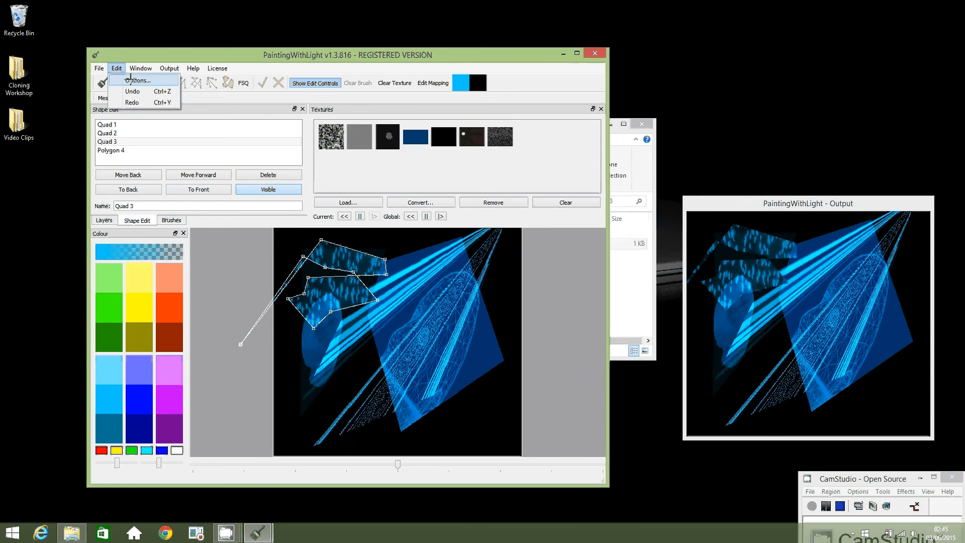
{"action": "left_click", "coordinate": [132, 91]}
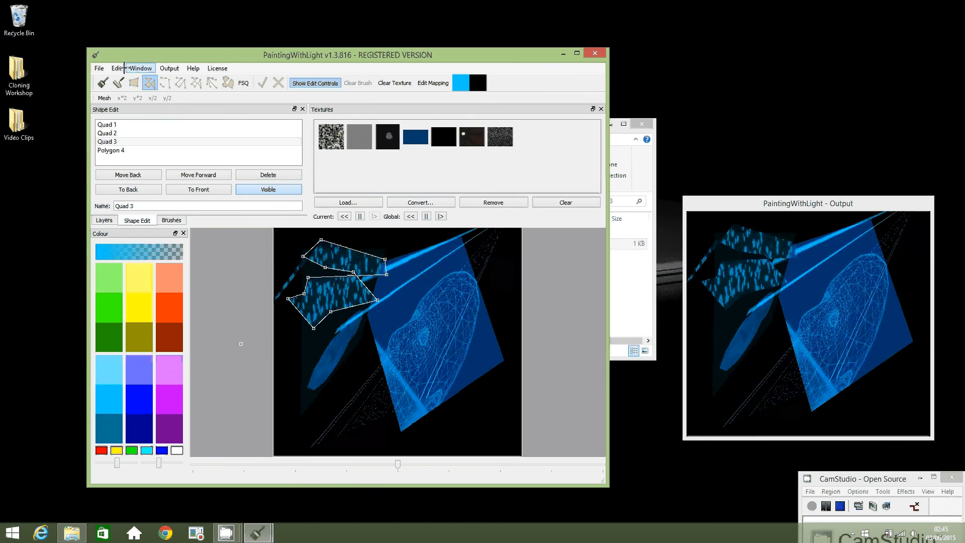
{"action": "left_click", "coordinate": [116, 68]}
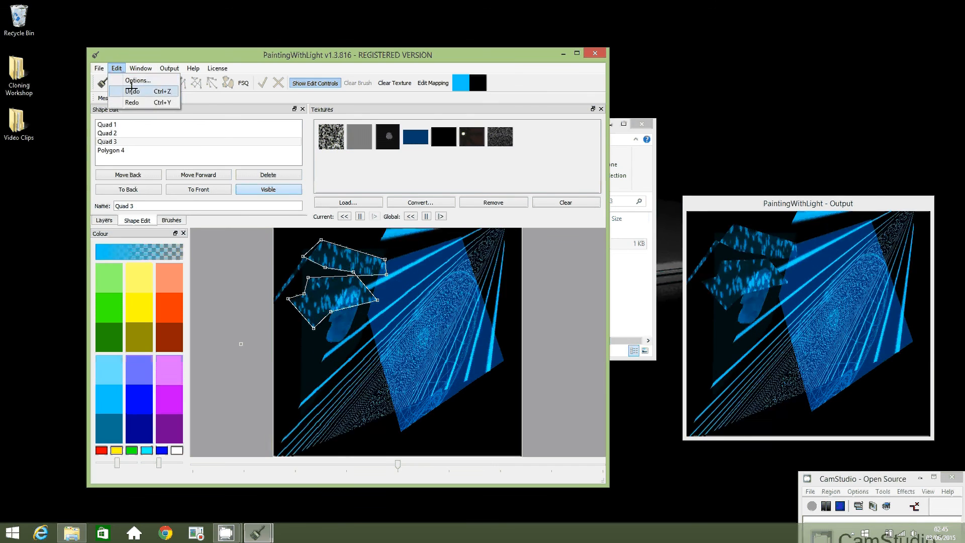
{"action": "left_click", "coordinate": [98, 69]}
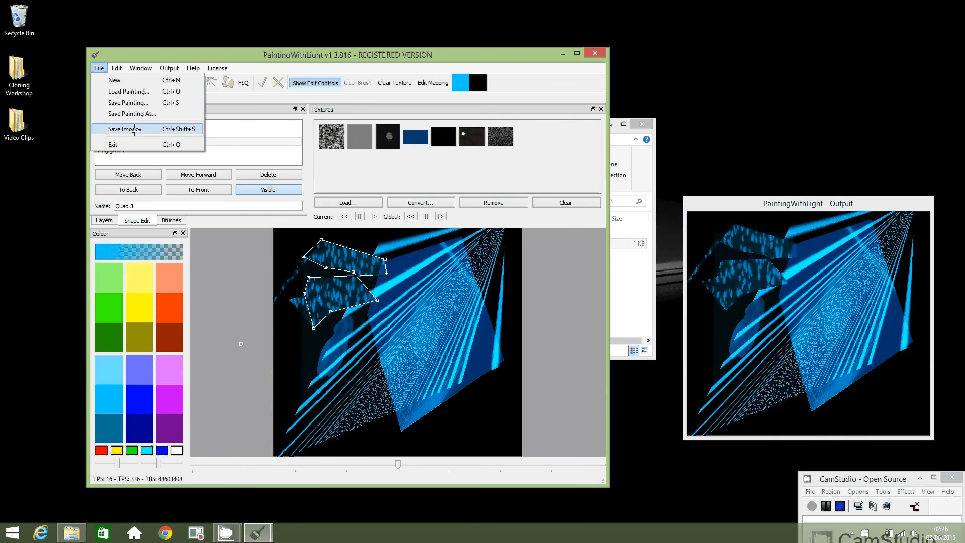
Save a snapshot of the layered blue scene as an image on the Desktop.
{"action": "left_click", "coordinate": [126, 129]}
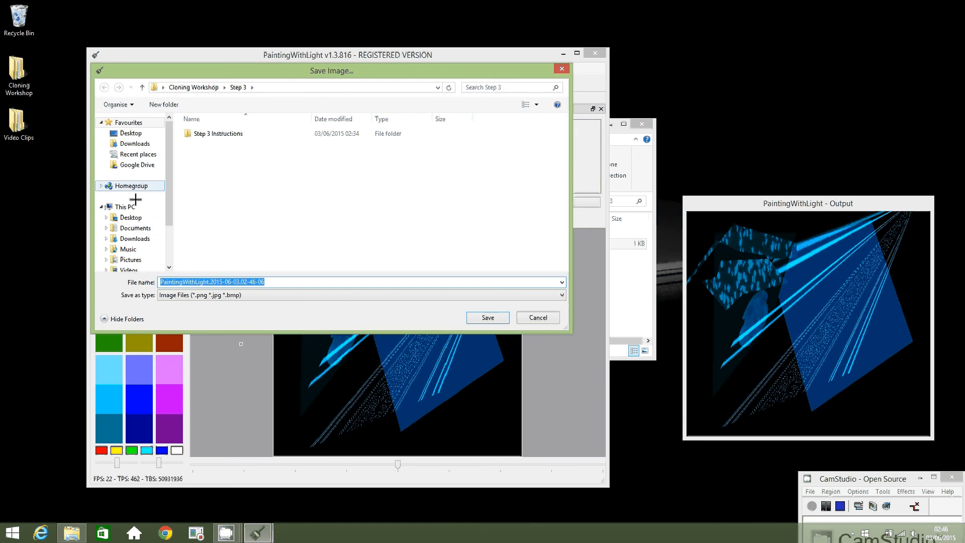
{"action": "left_click", "coordinate": [130, 217]}
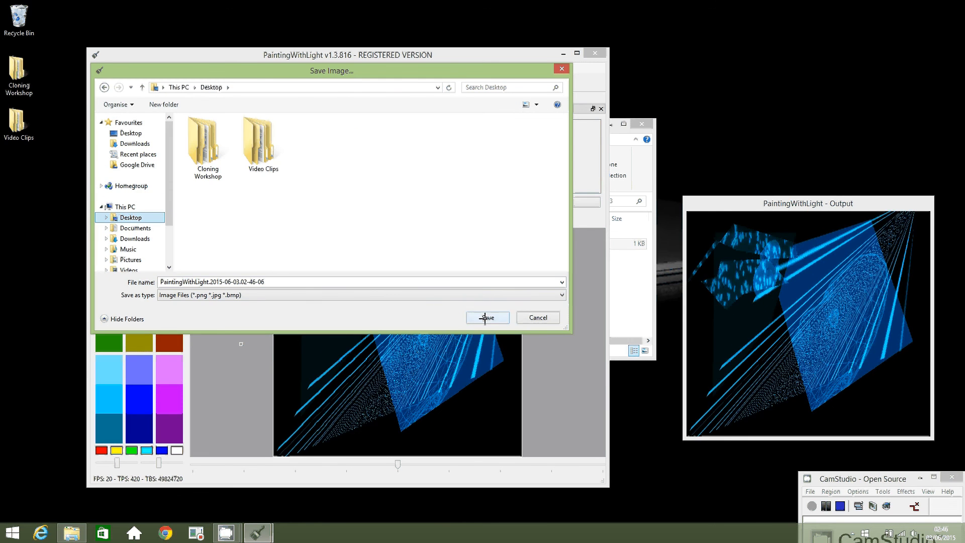
{"action": "left_click", "coordinate": [487, 317]}
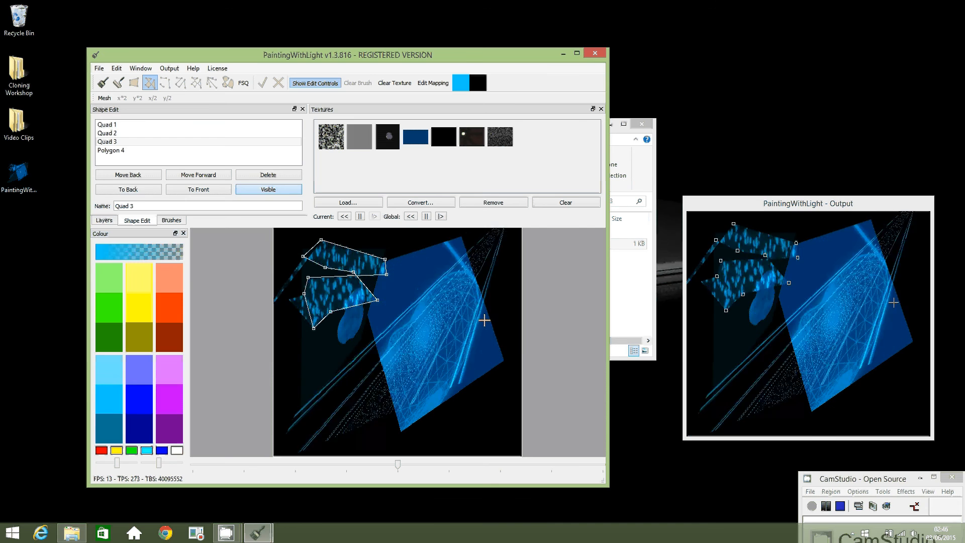